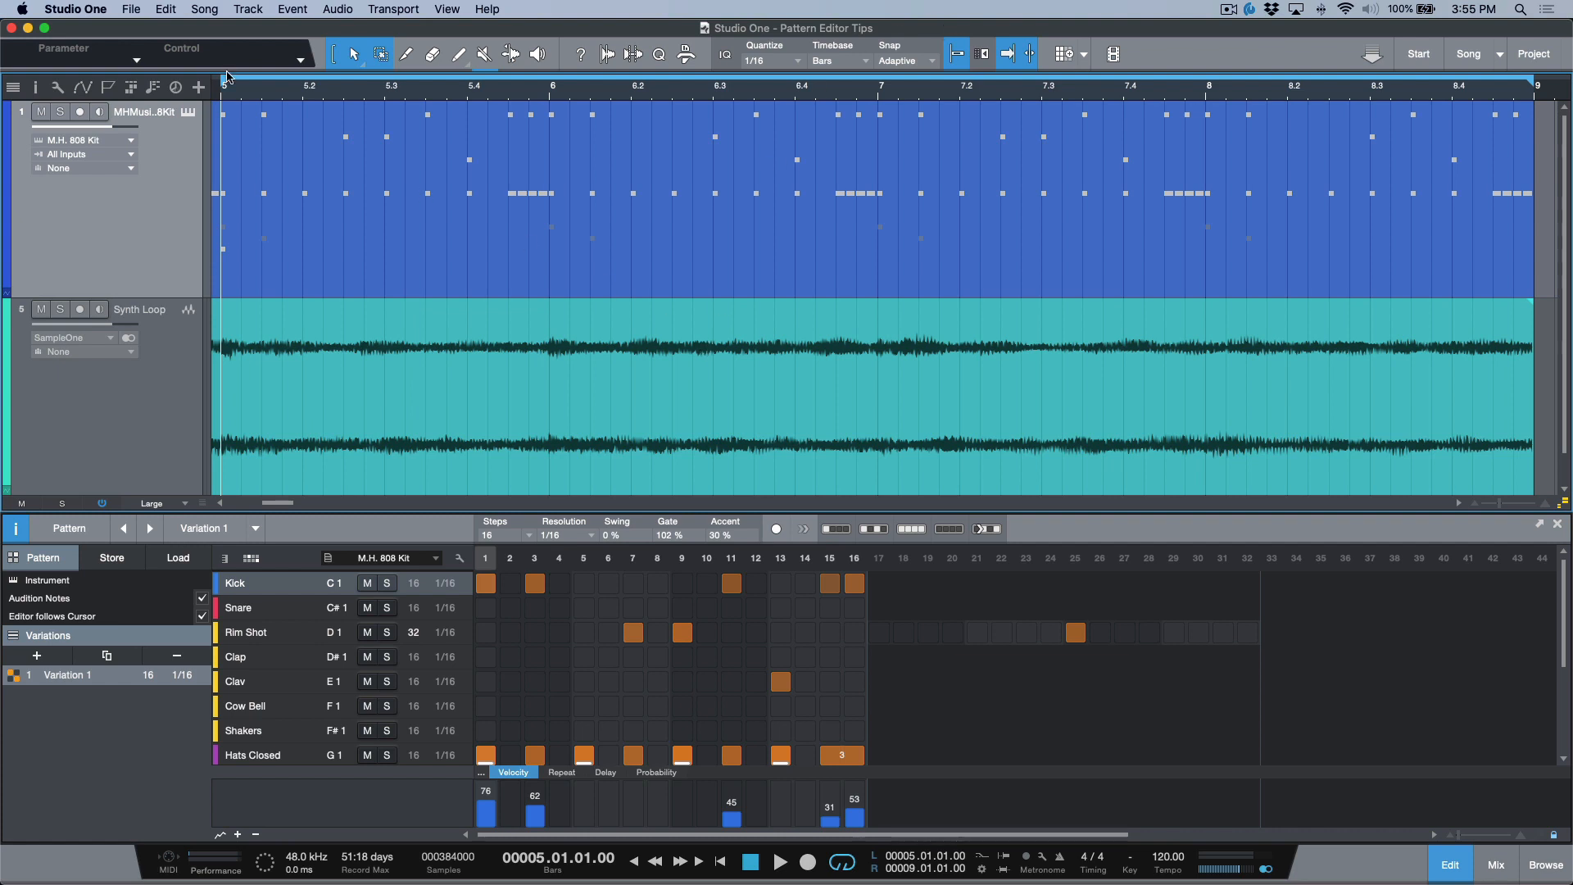
# Step: Open the M.H. 808 Kit in Impact XT to view its drum pads
pyautogui.click(186, 112)
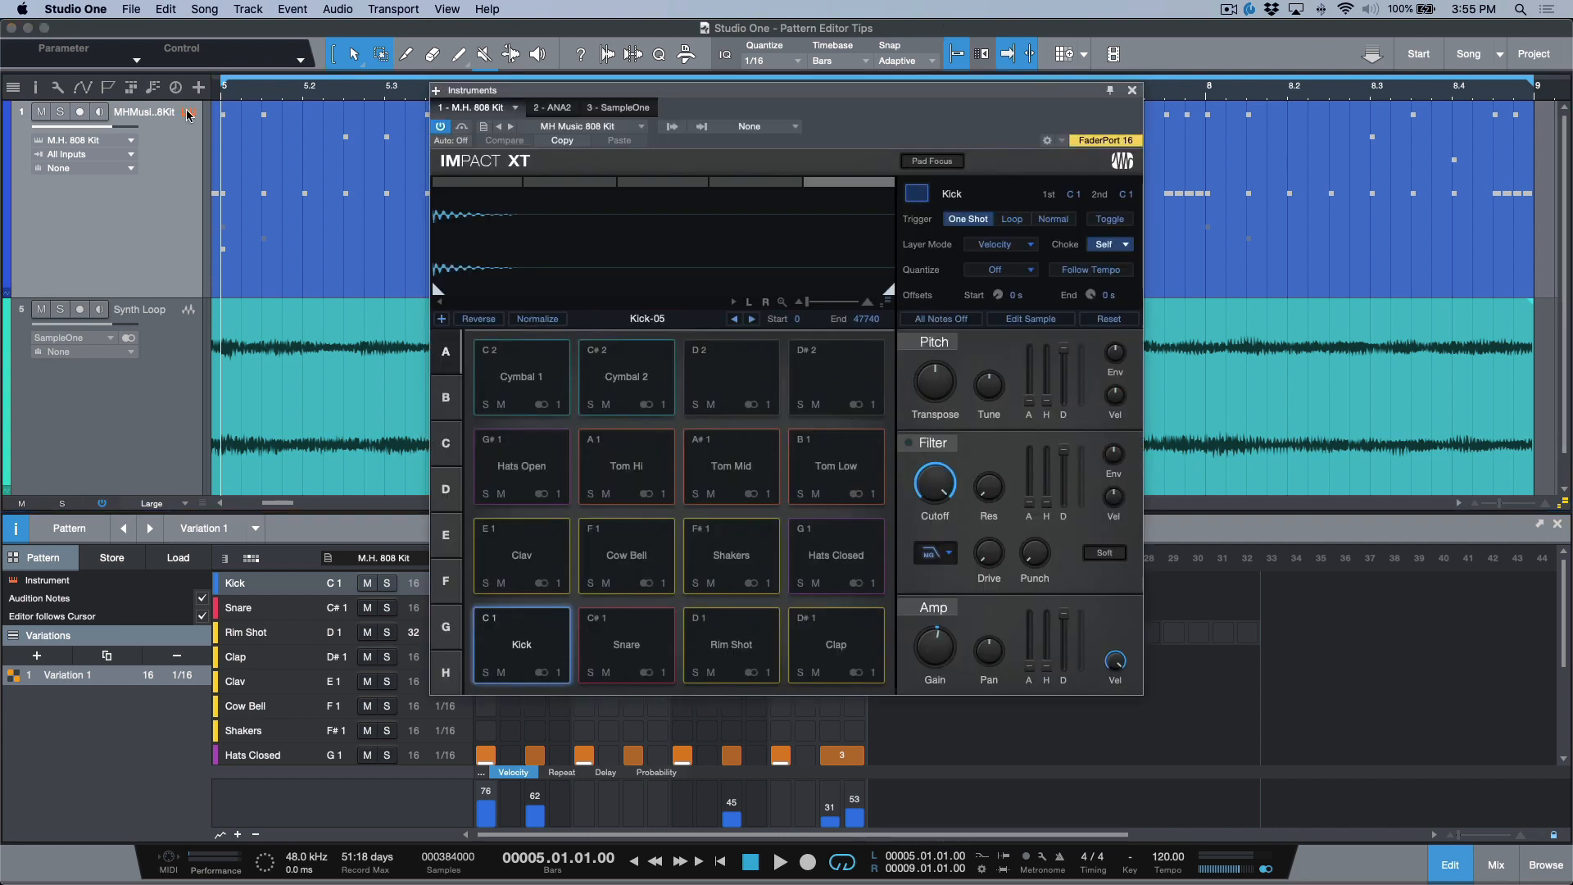
pyautogui.click(779, 861)
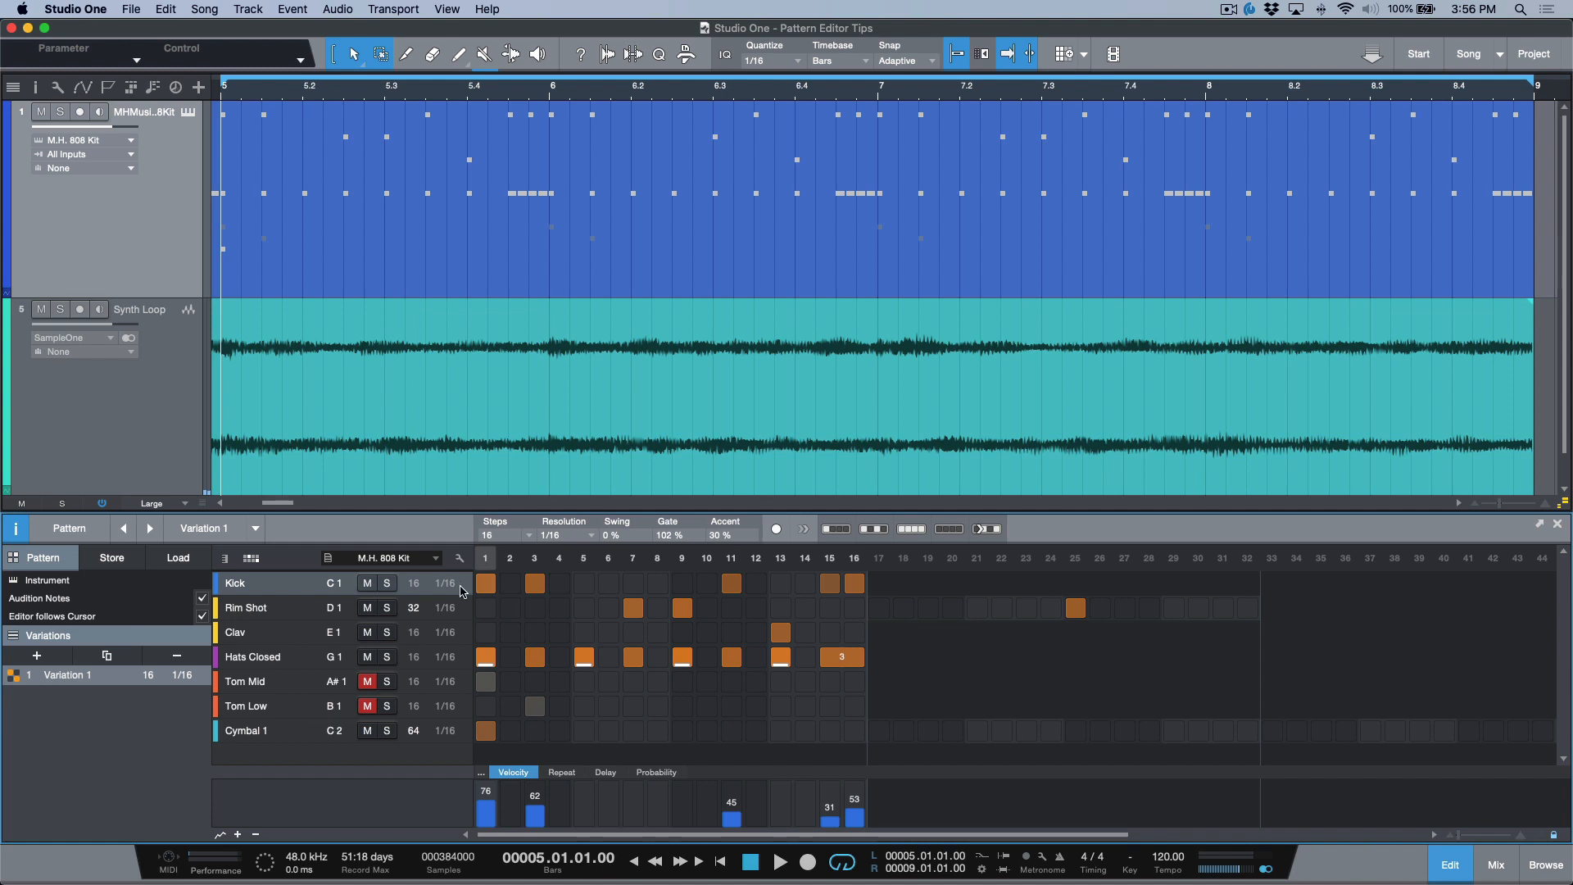
pyautogui.moveTo(444, 607)
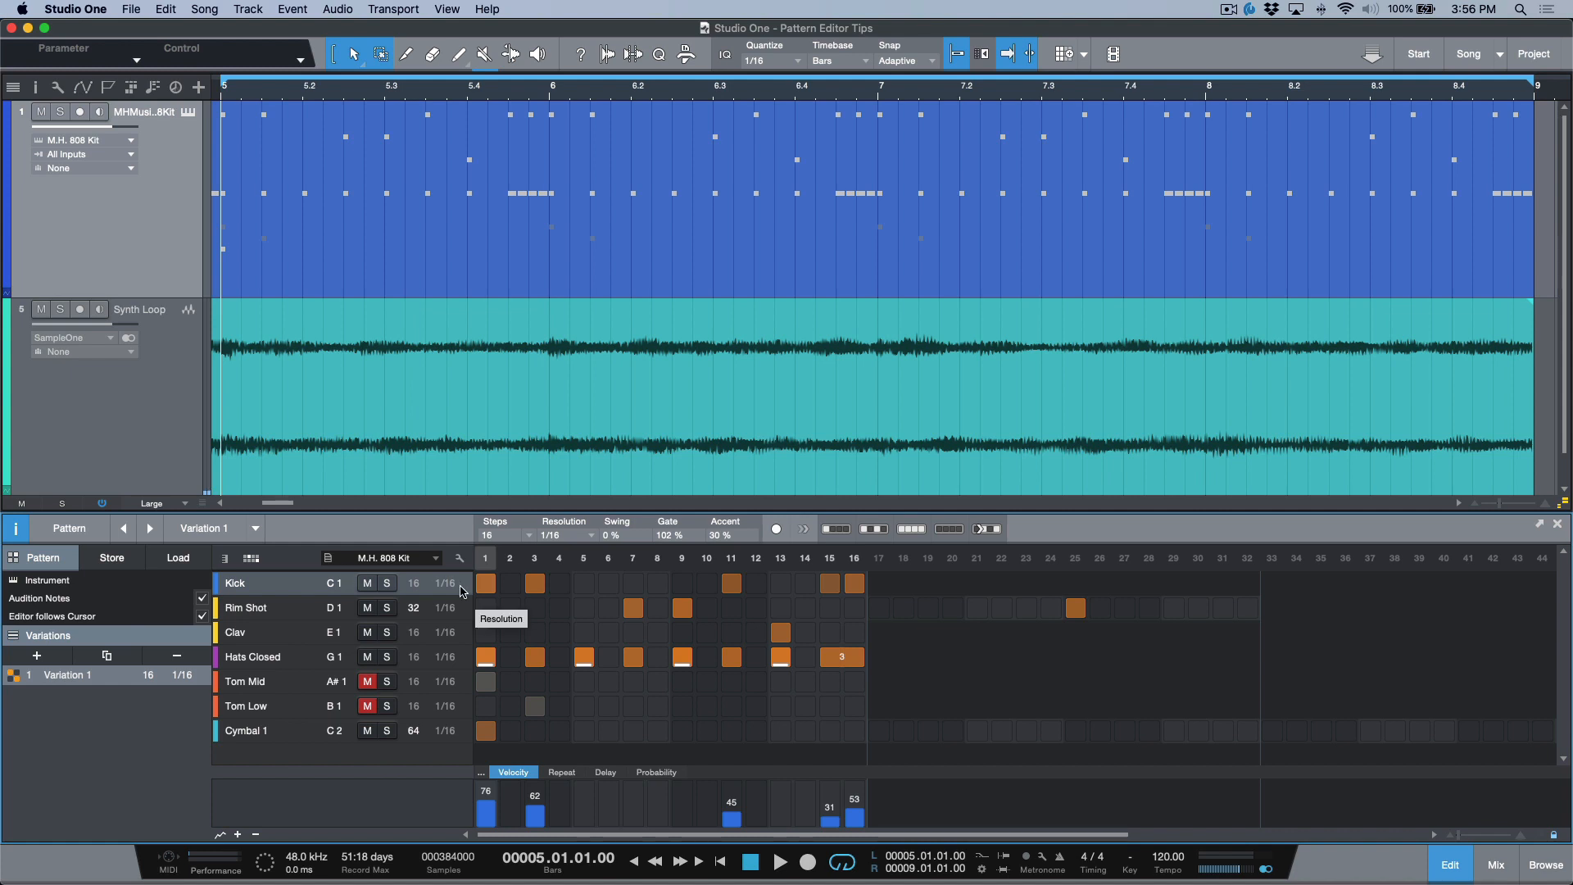
pyautogui.moveTo(459, 589)
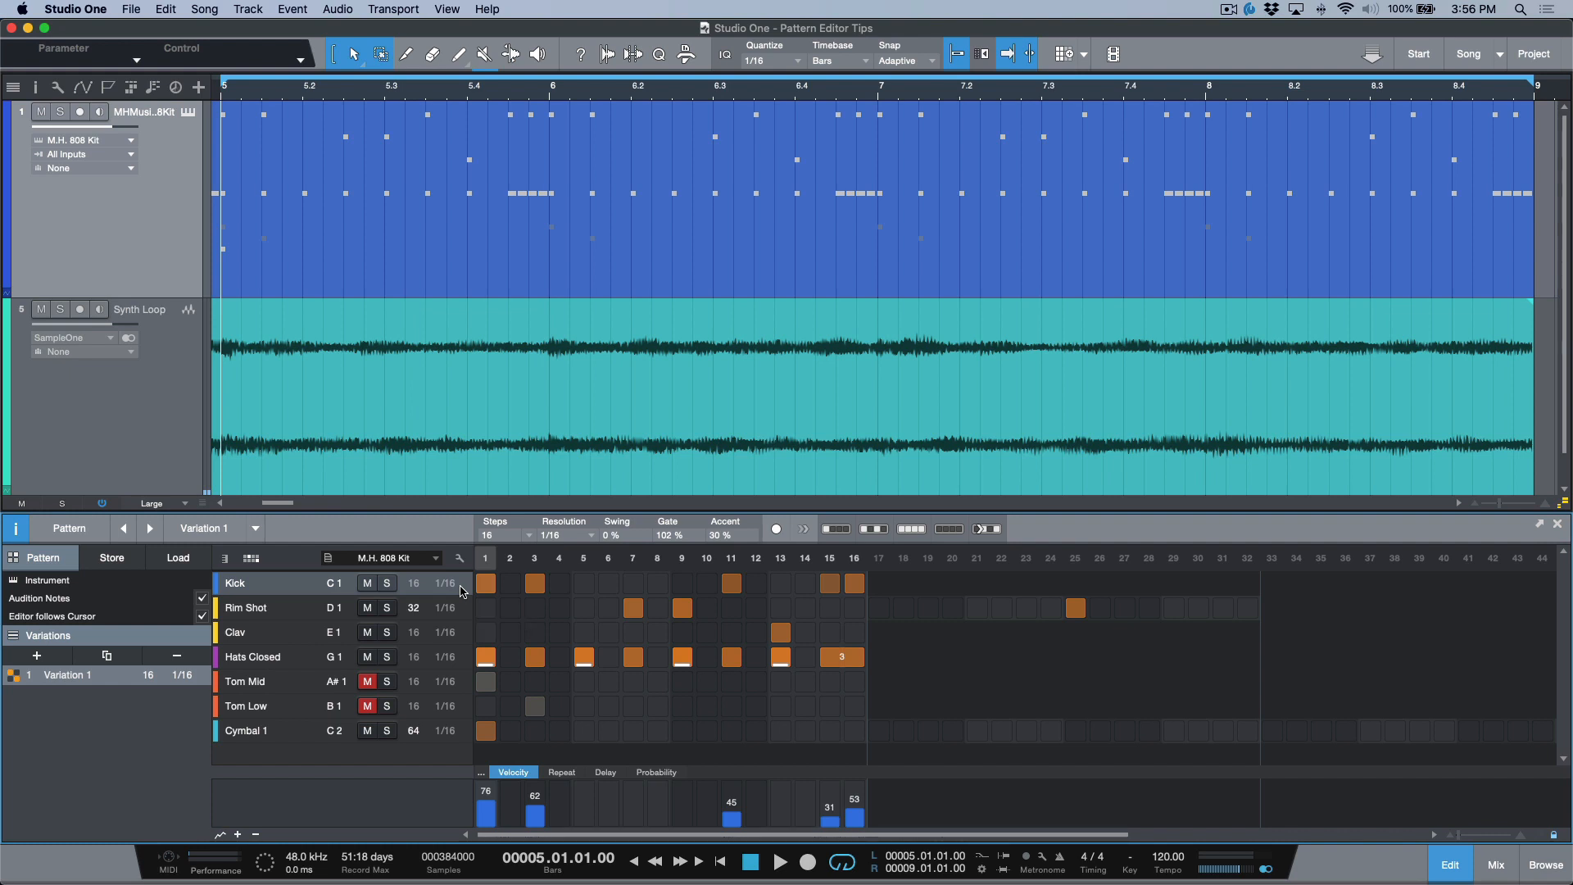
# Step: Restore the Snare, Clap, Cow Bell and Shakers lanes in place of the toms and cymbal
pyautogui.click(327, 558)
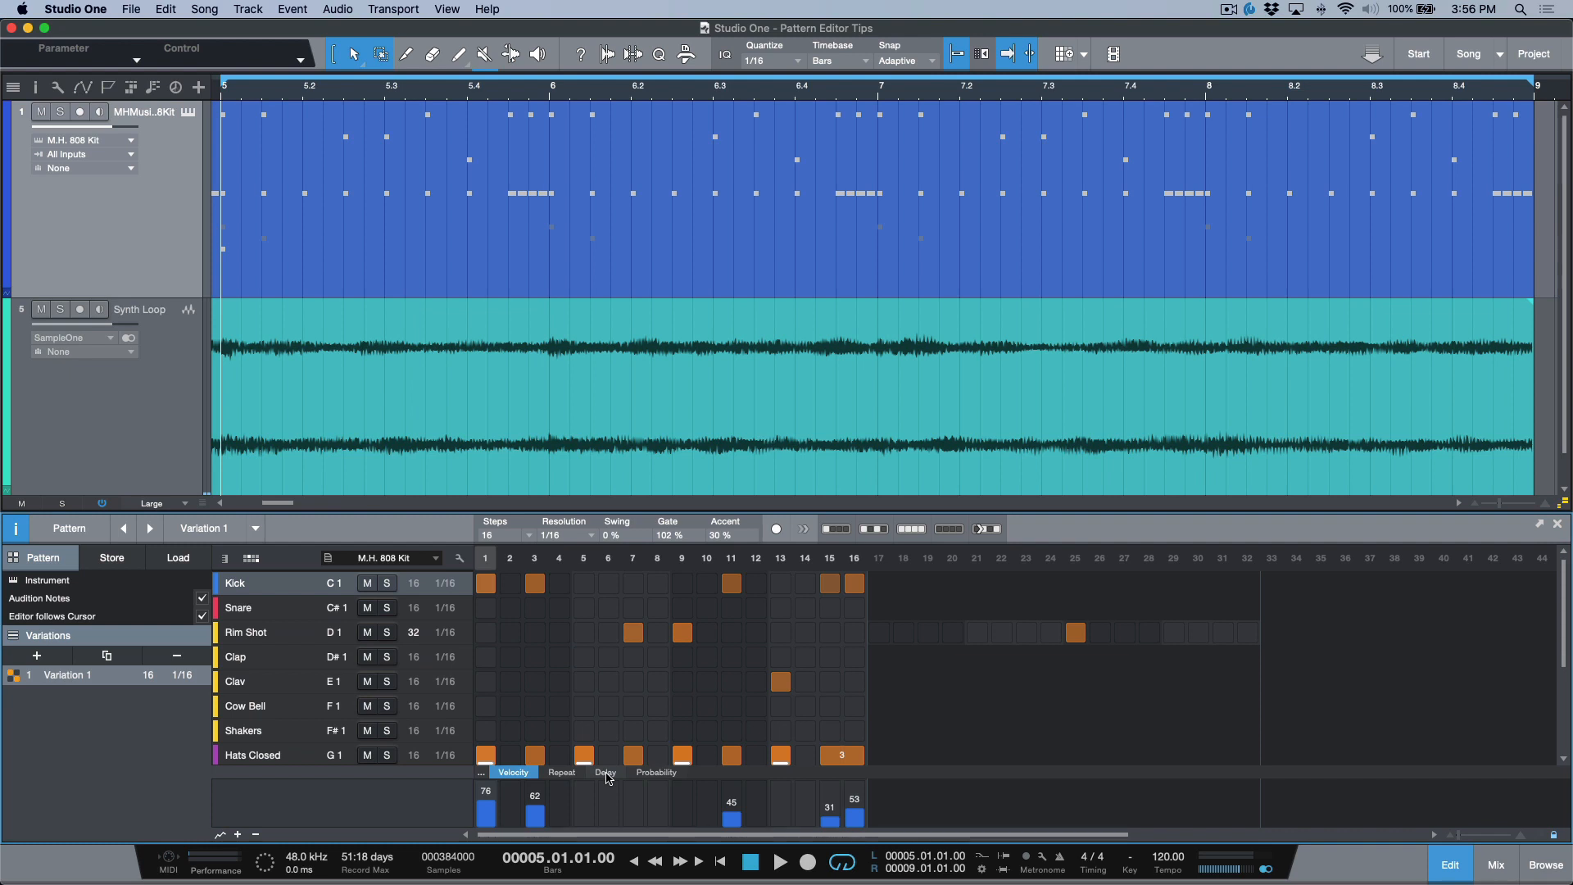
# Step: Create Variation 2 with Snare and Clap on steps 1, 5, 9, 13, and audition it
pyautogui.click(107, 655)
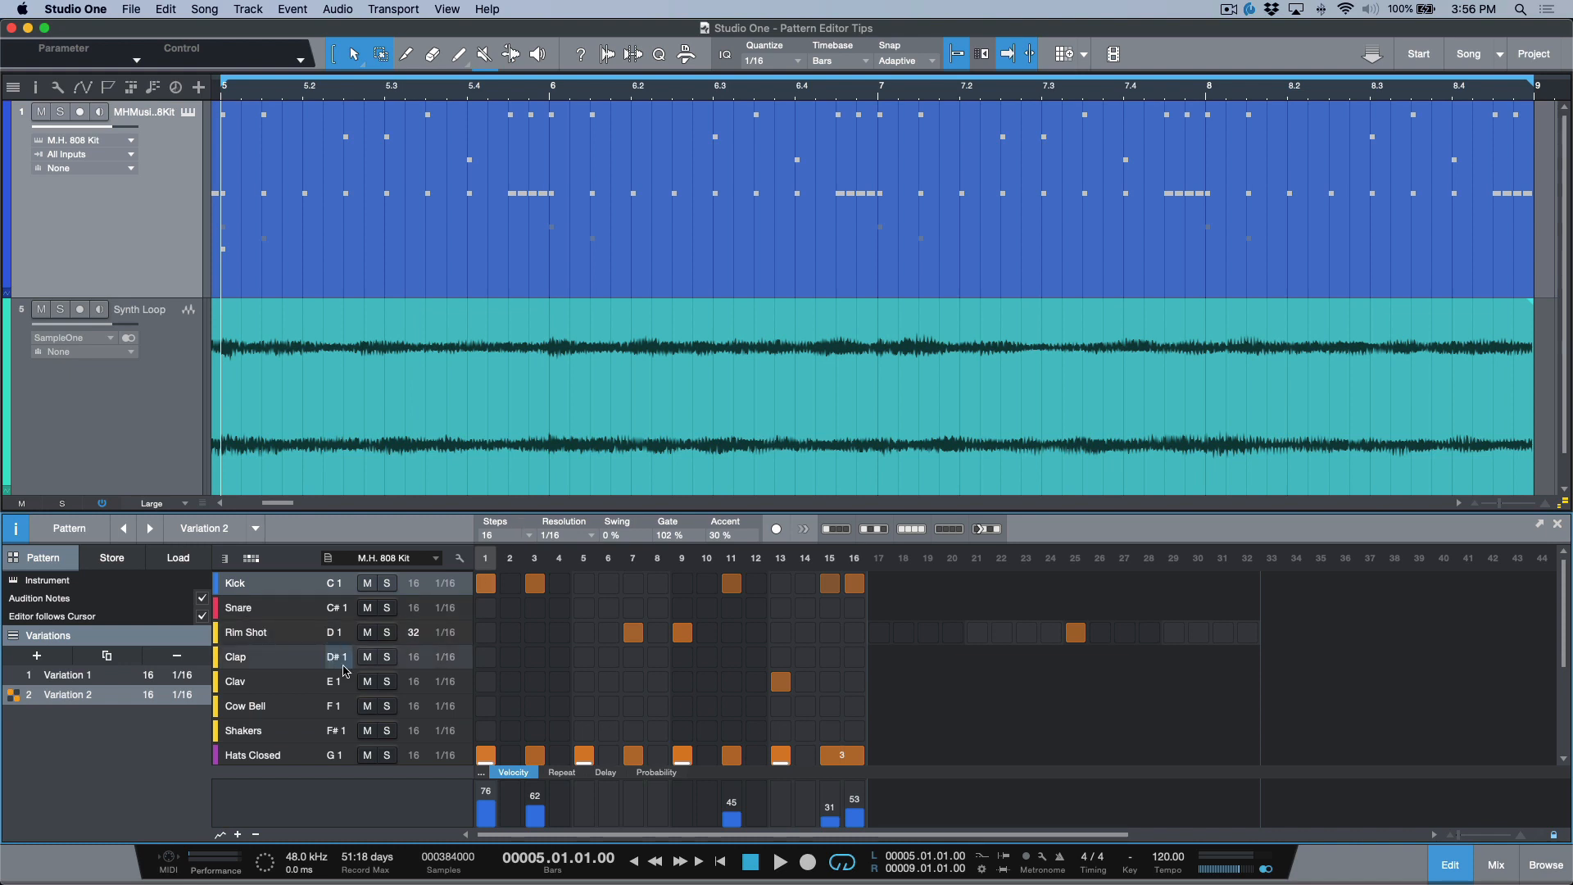
pyautogui.click(386, 656)
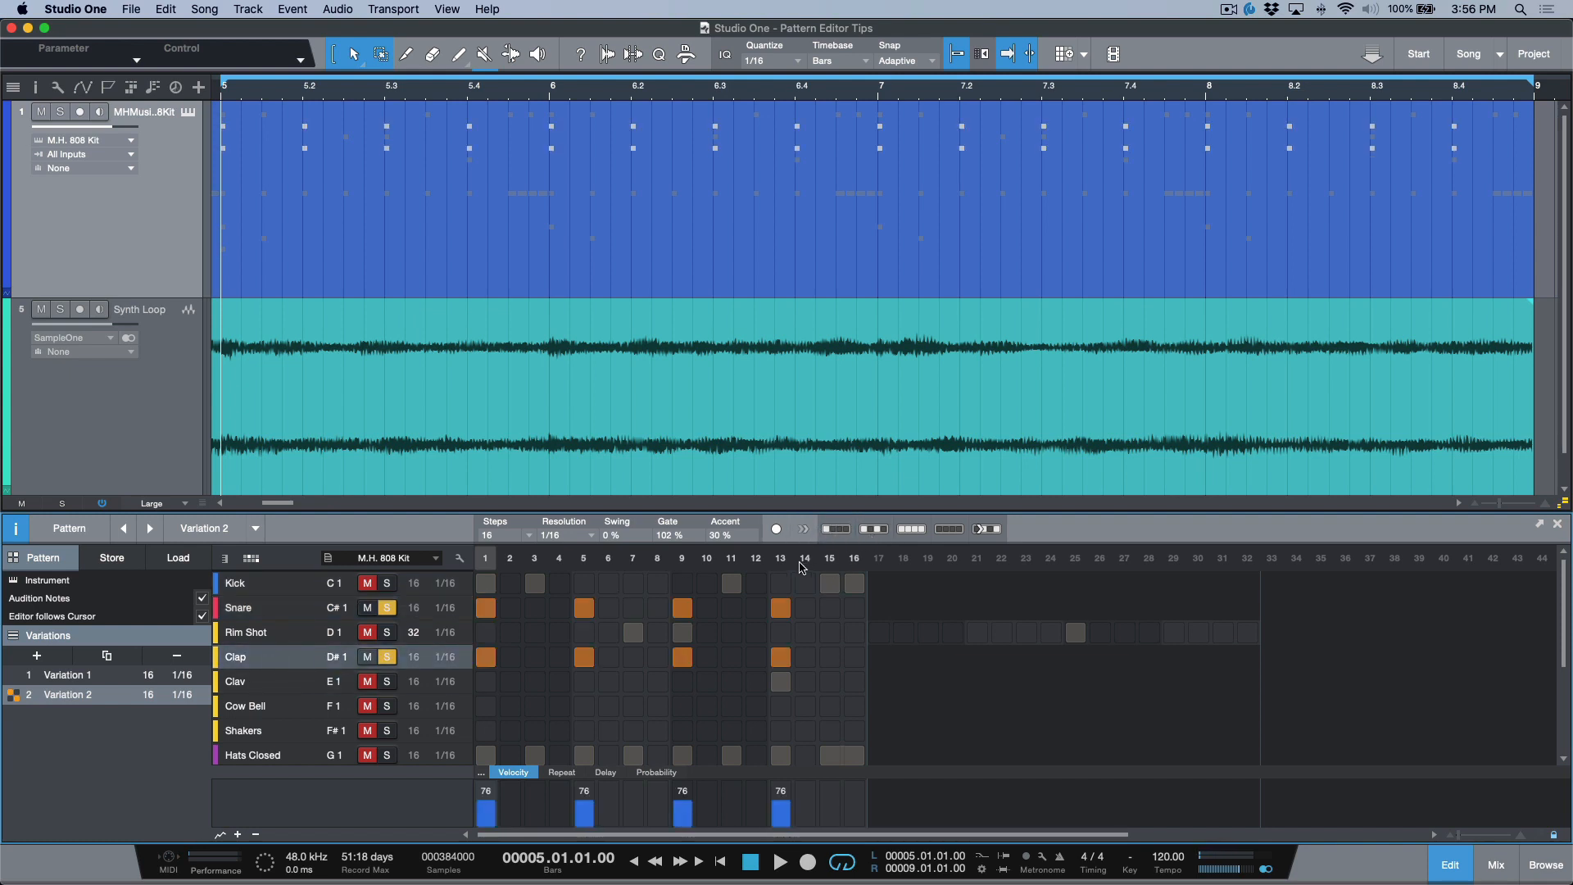
pyautogui.click(781, 861)
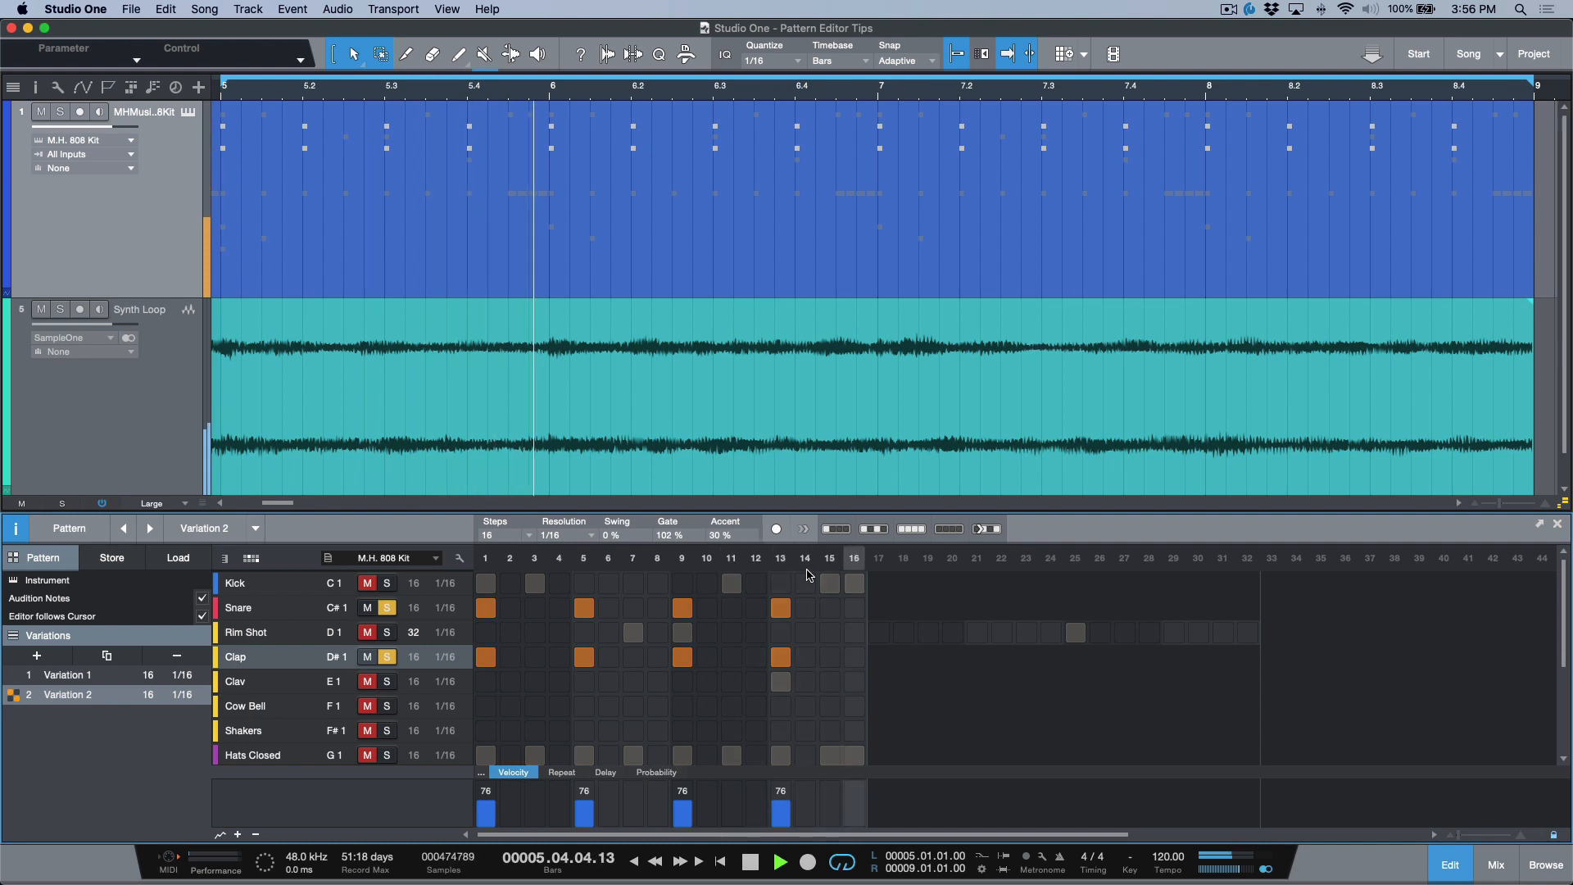
pyautogui.click(778, 861)
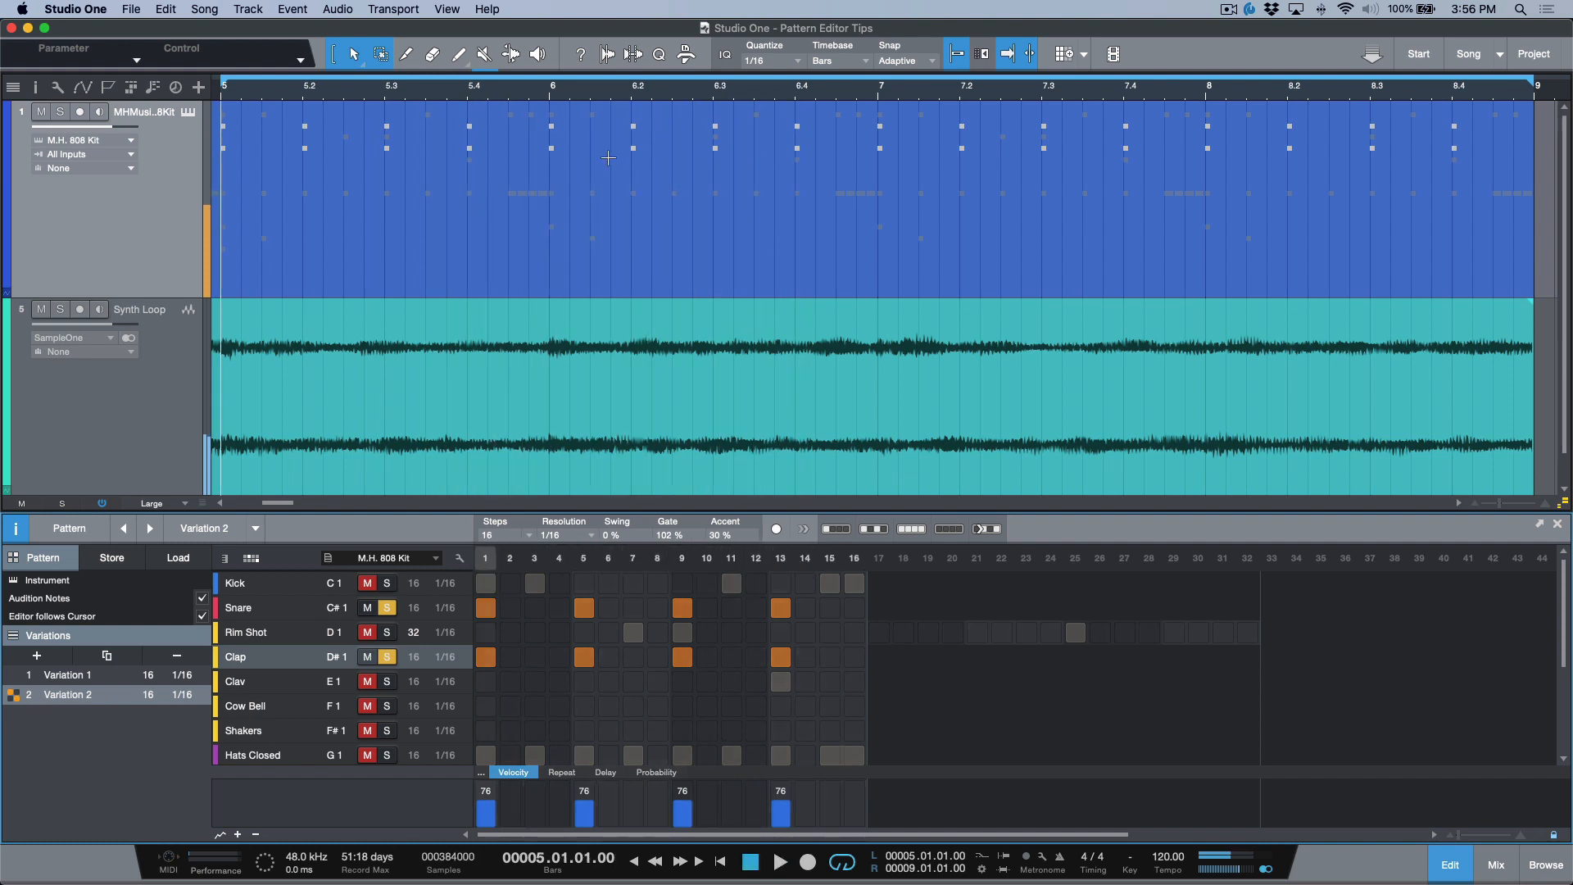
pyautogui.moveTo(553, 162)
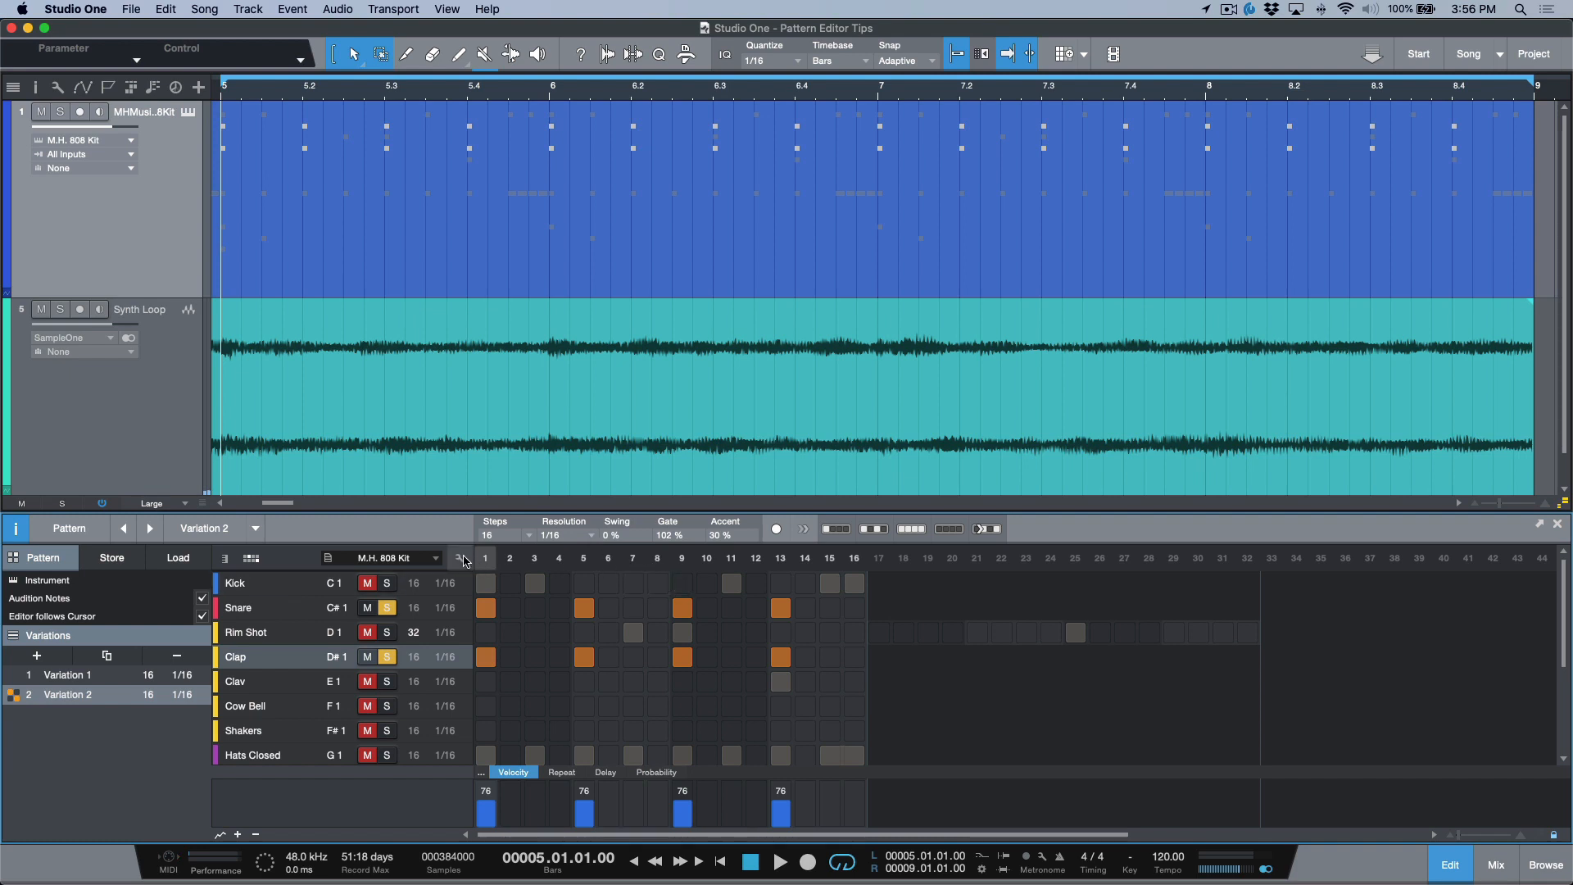
pyautogui.moveTo(780, 632)
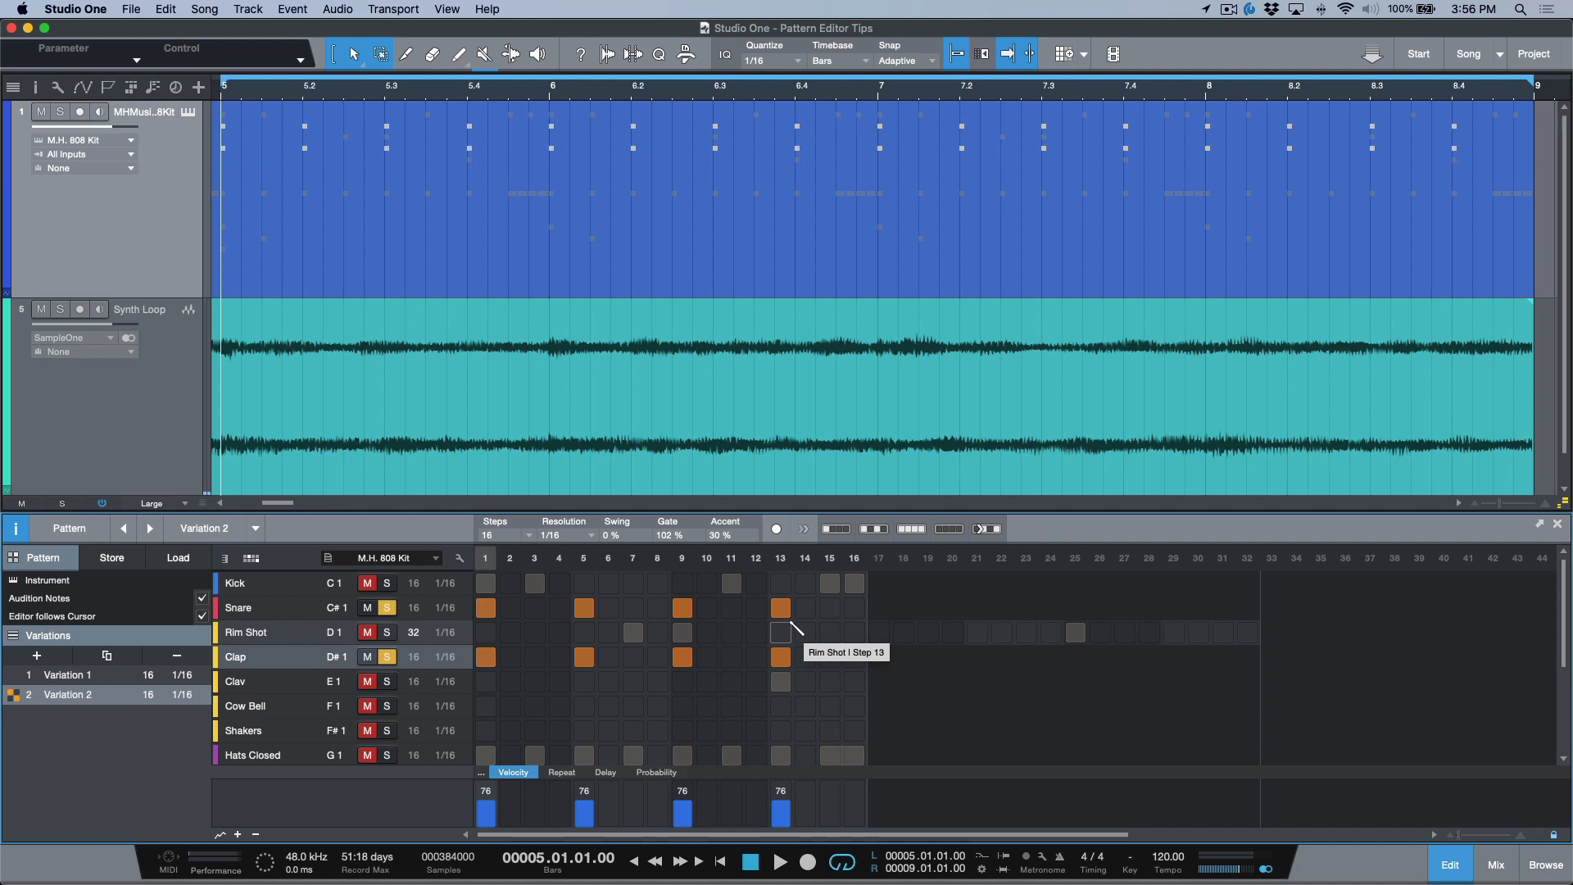
pyautogui.moveTo(732, 660)
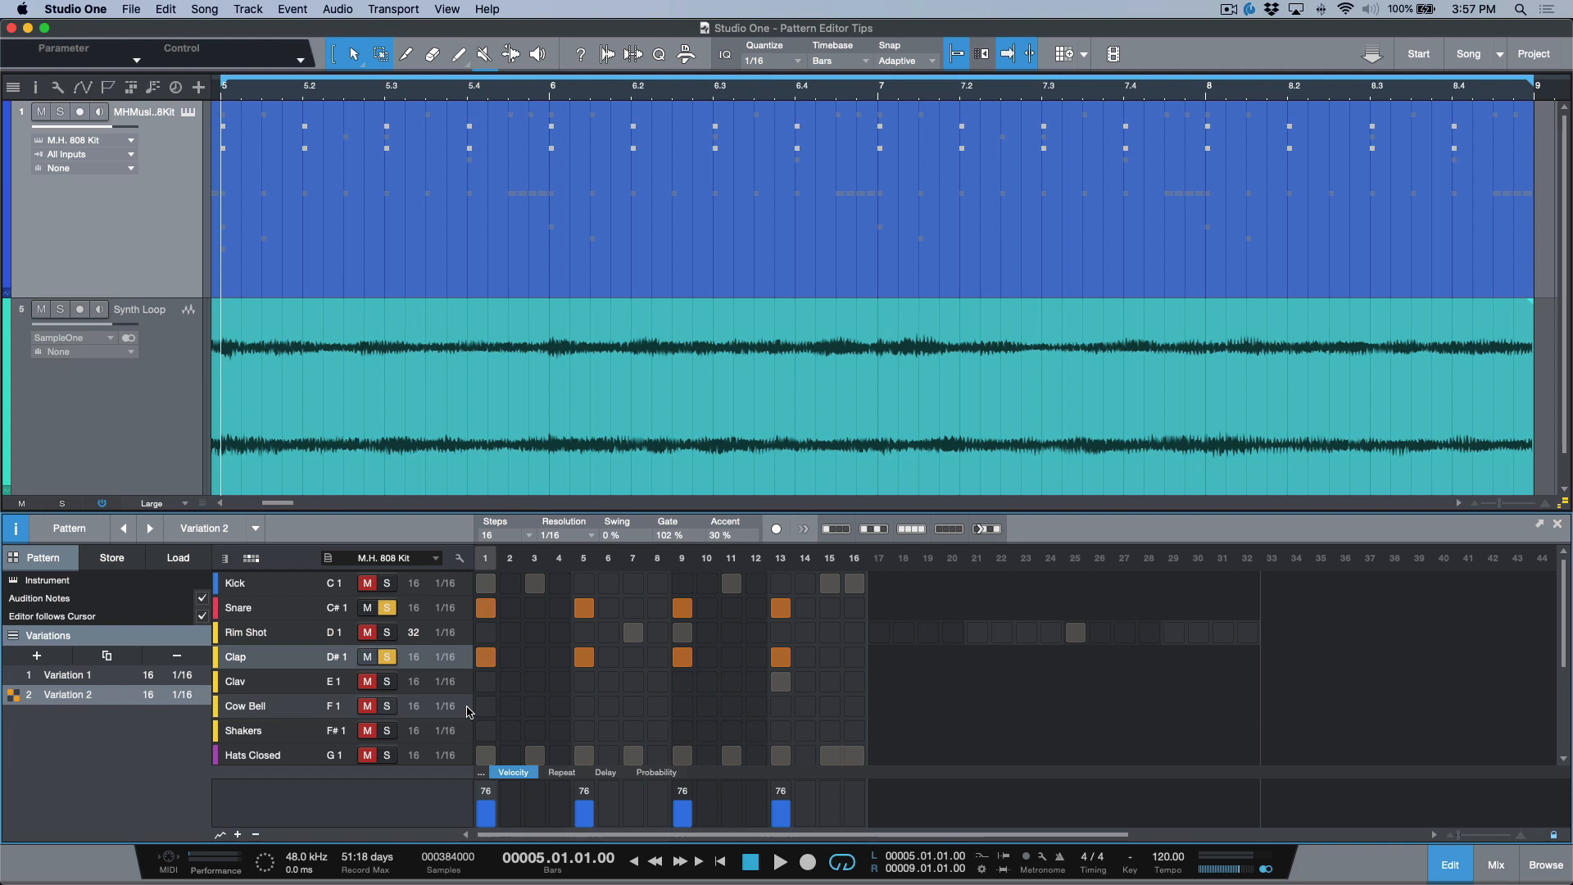
pyautogui.moveTo(460, 698)
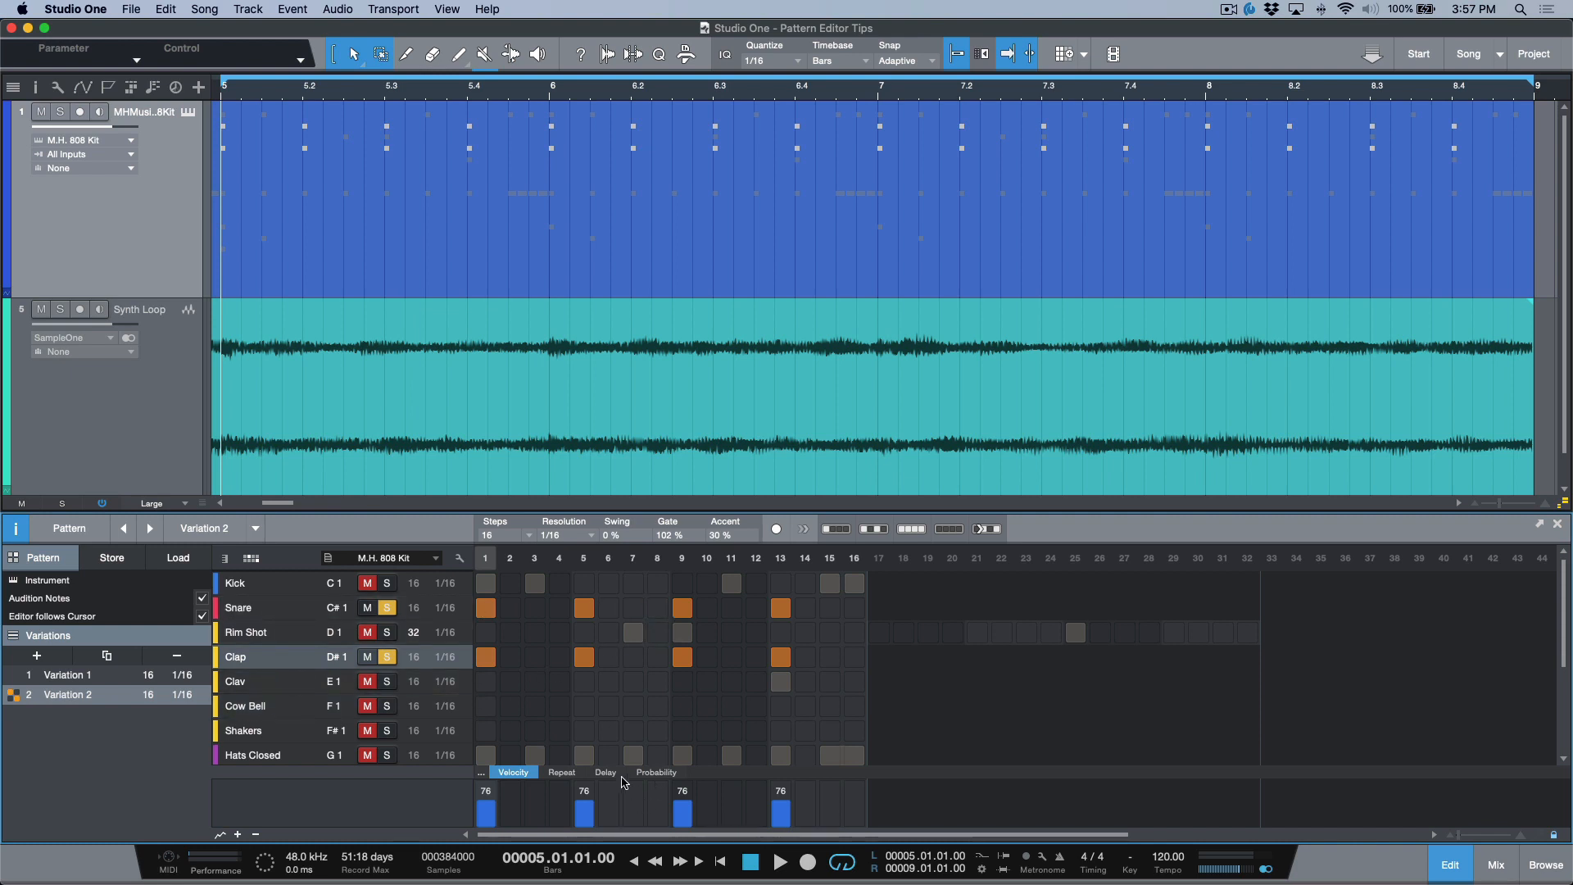
# Step: Show the Delay lane and set the Clap step delays to 6%
pyautogui.click(605, 771)
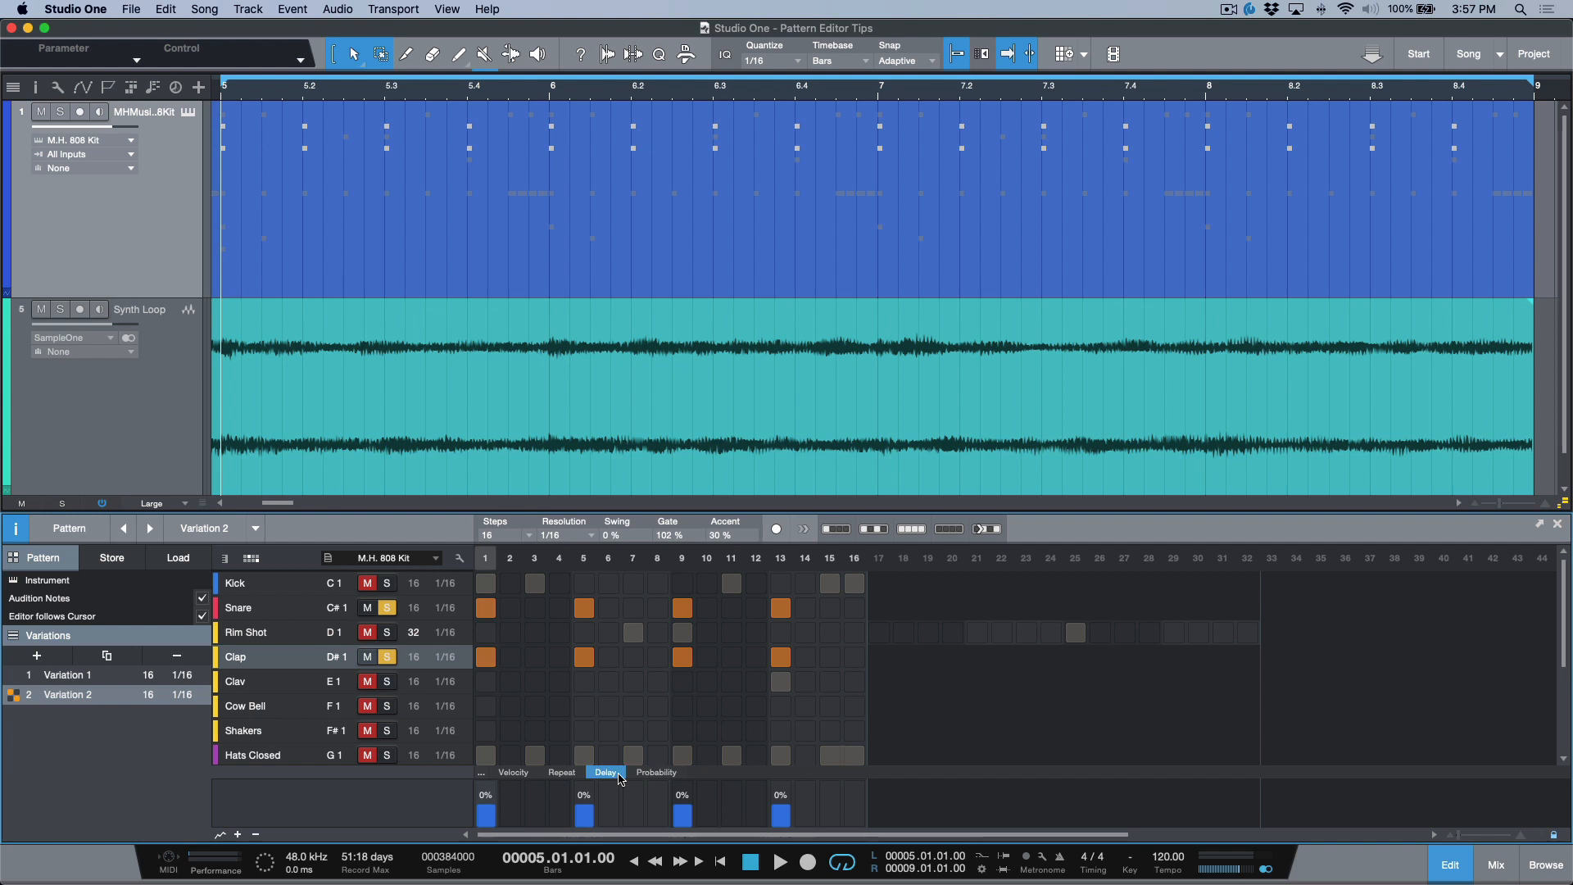
pyautogui.moveTo(612, 788)
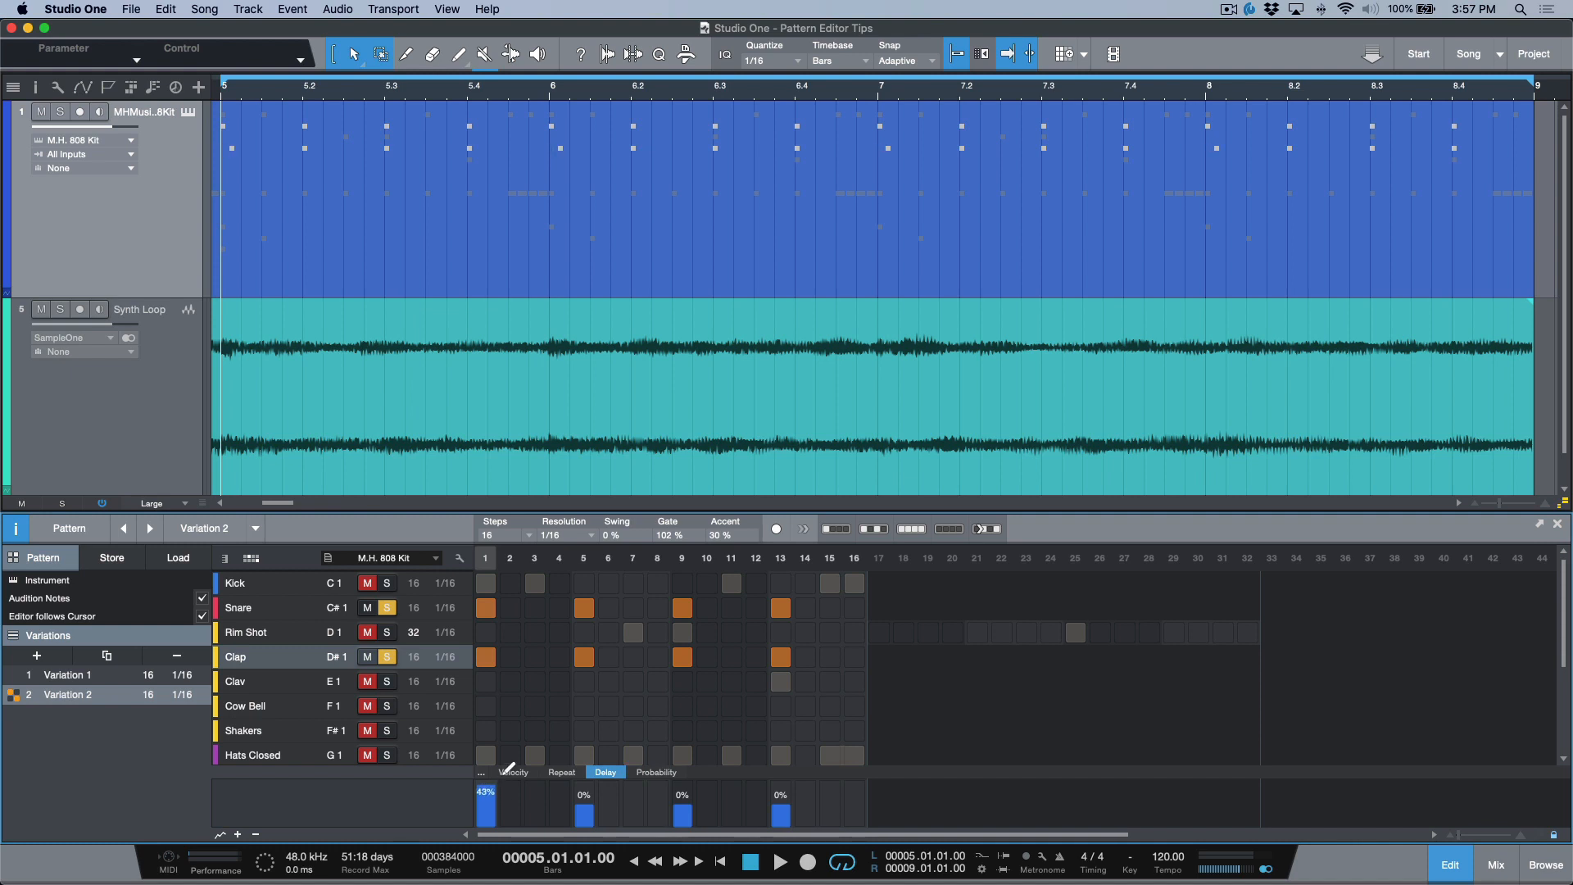
pyautogui.moveTo(484, 792); pyautogui.dragTo(484, 817)
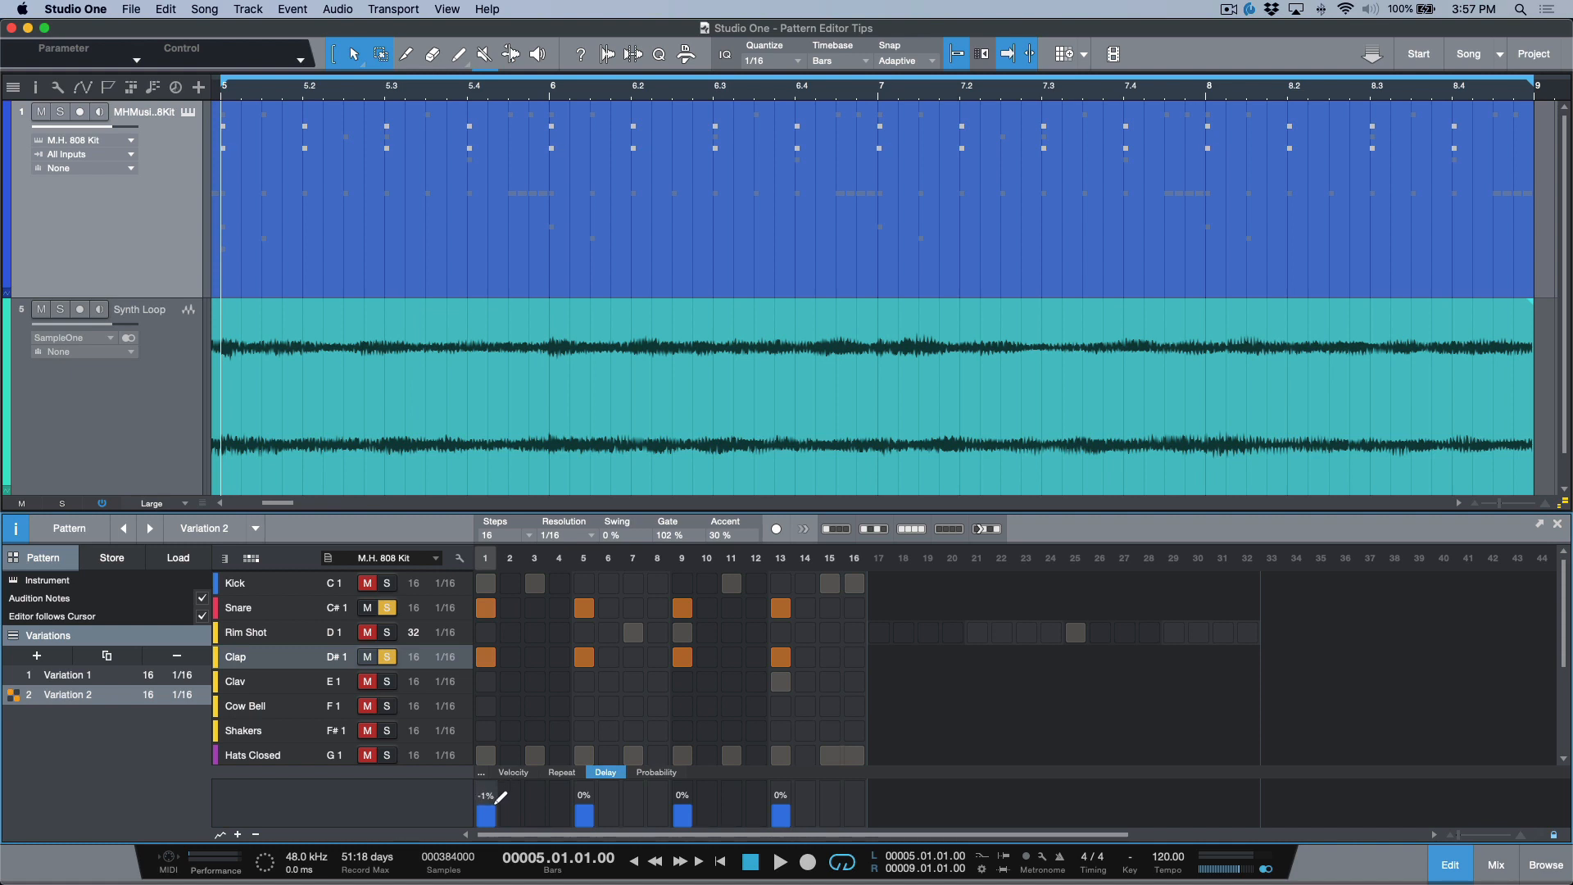
pyautogui.moveTo(488, 814); pyautogui.dragTo(487, 797)
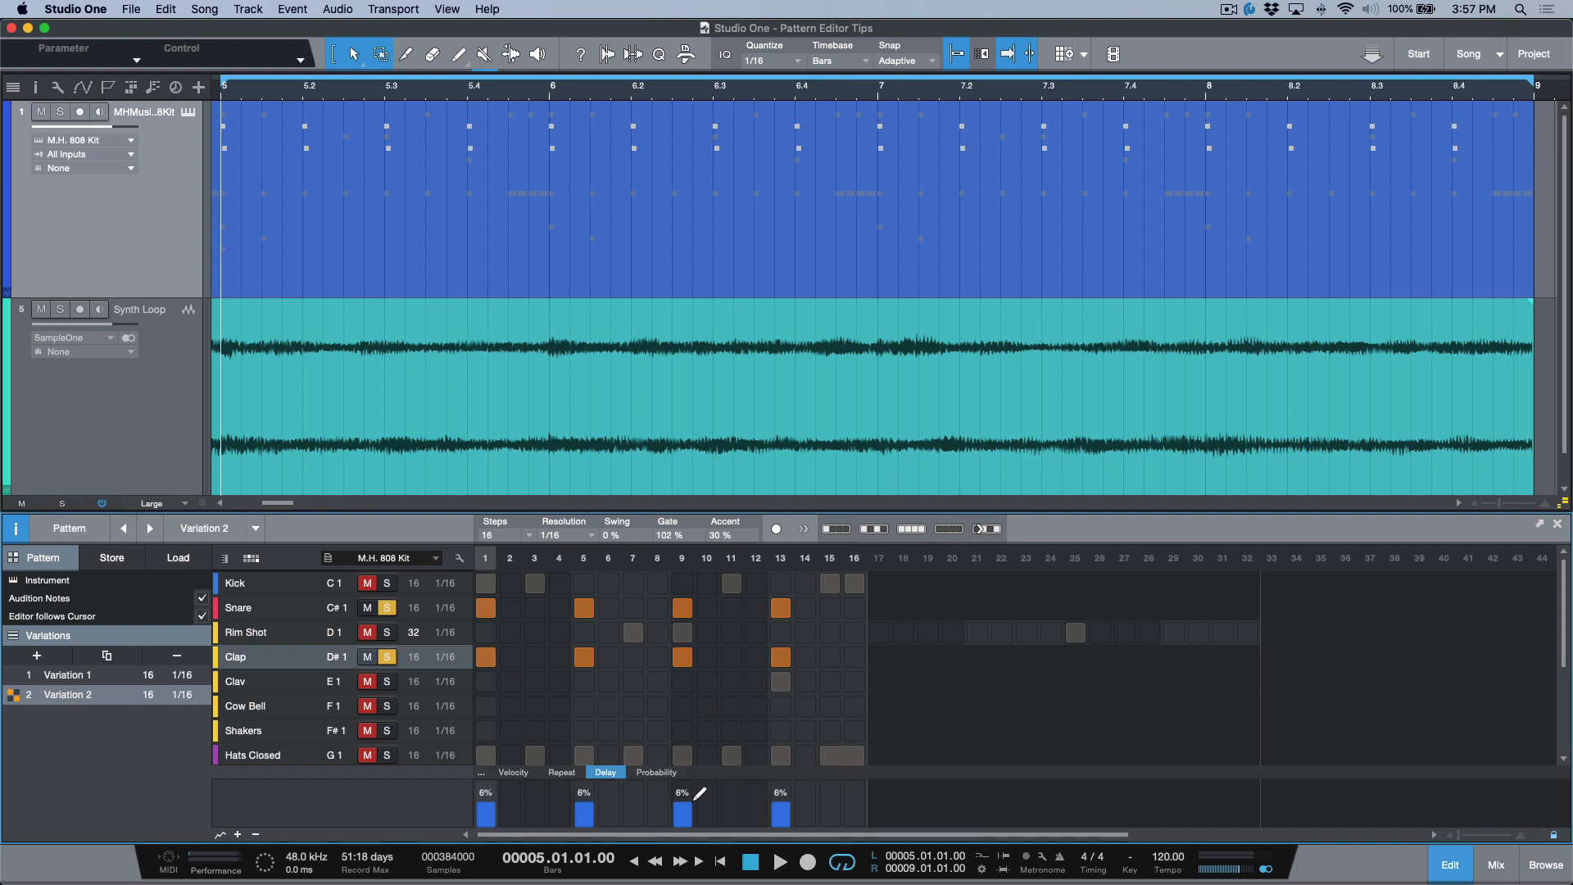
pyautogui.click(779, 860)
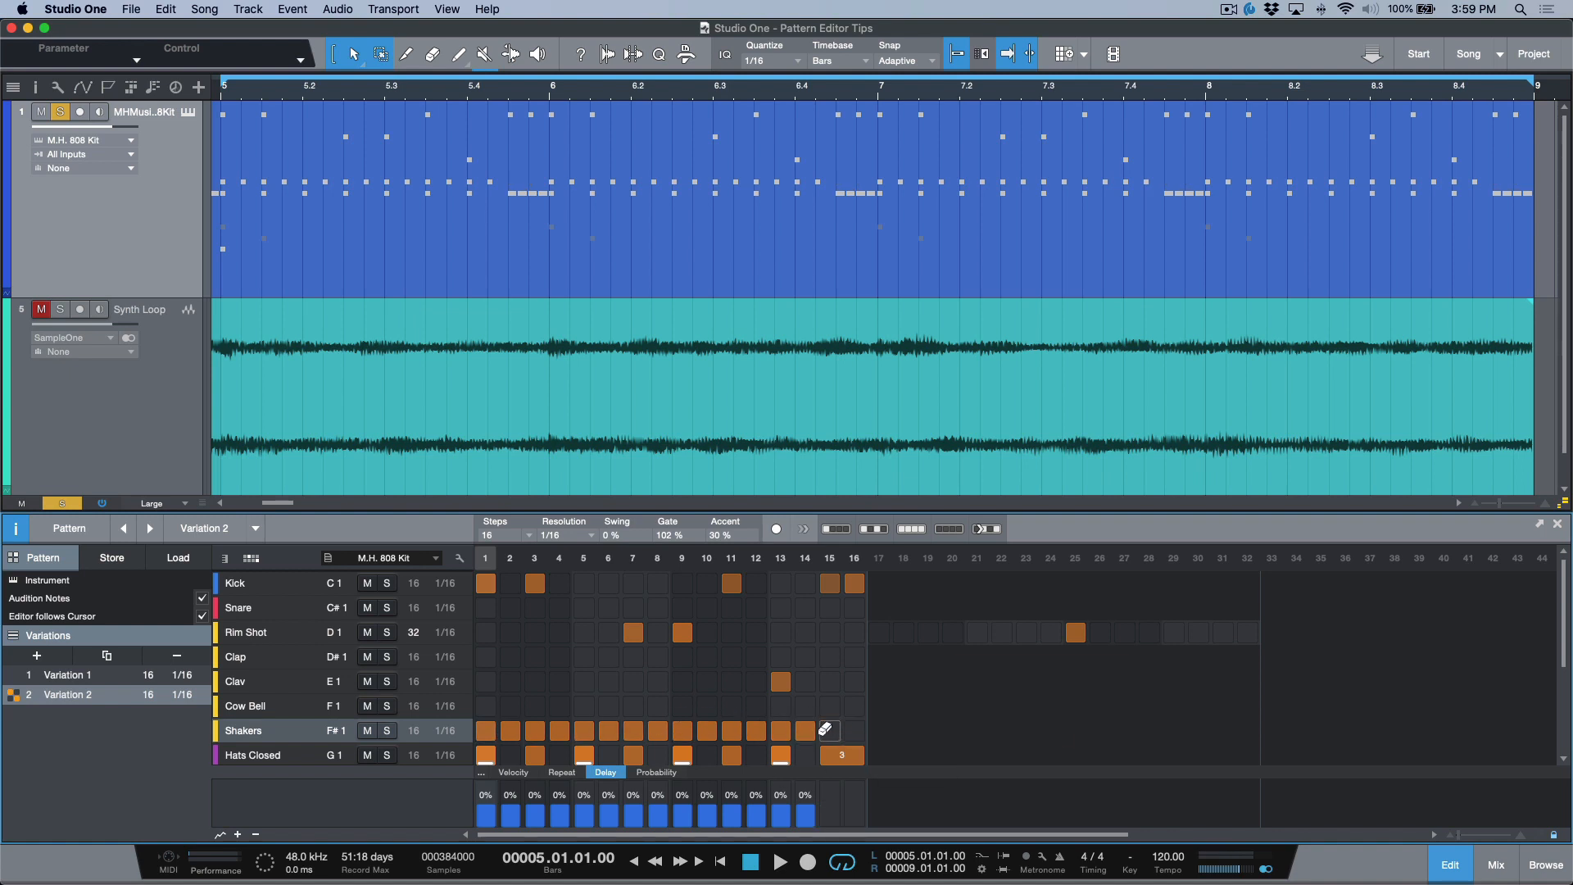
# Step: Edit the Shakers lane hits around steps 13 and 15
pyautogui.click(779, 729)
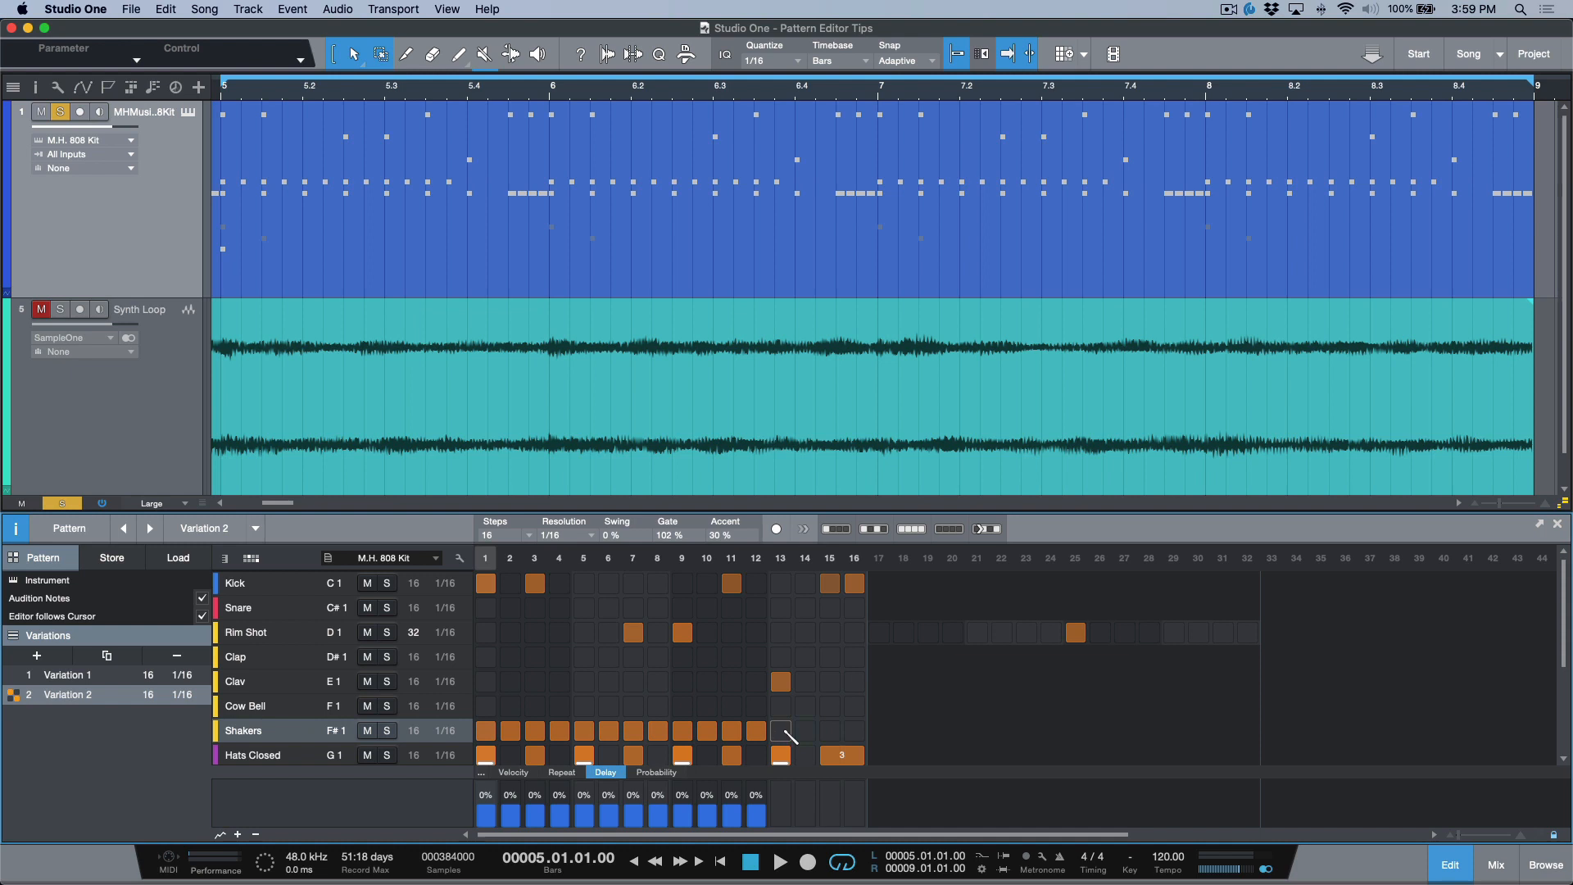
pyautogui.moveTo(781, 729)
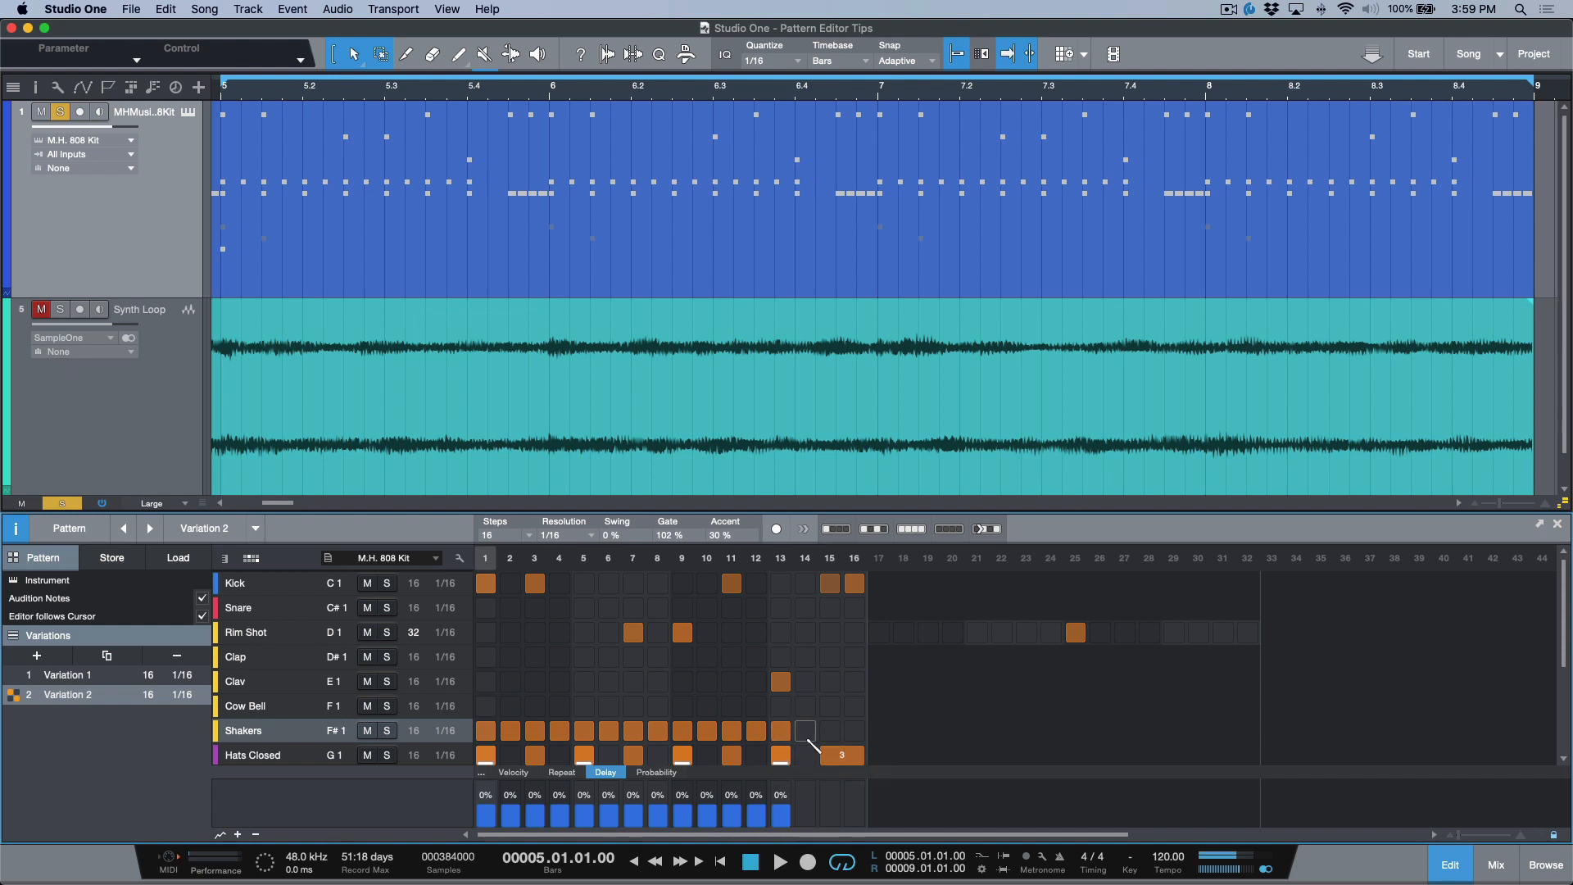
pyautogui.click(805, 729)
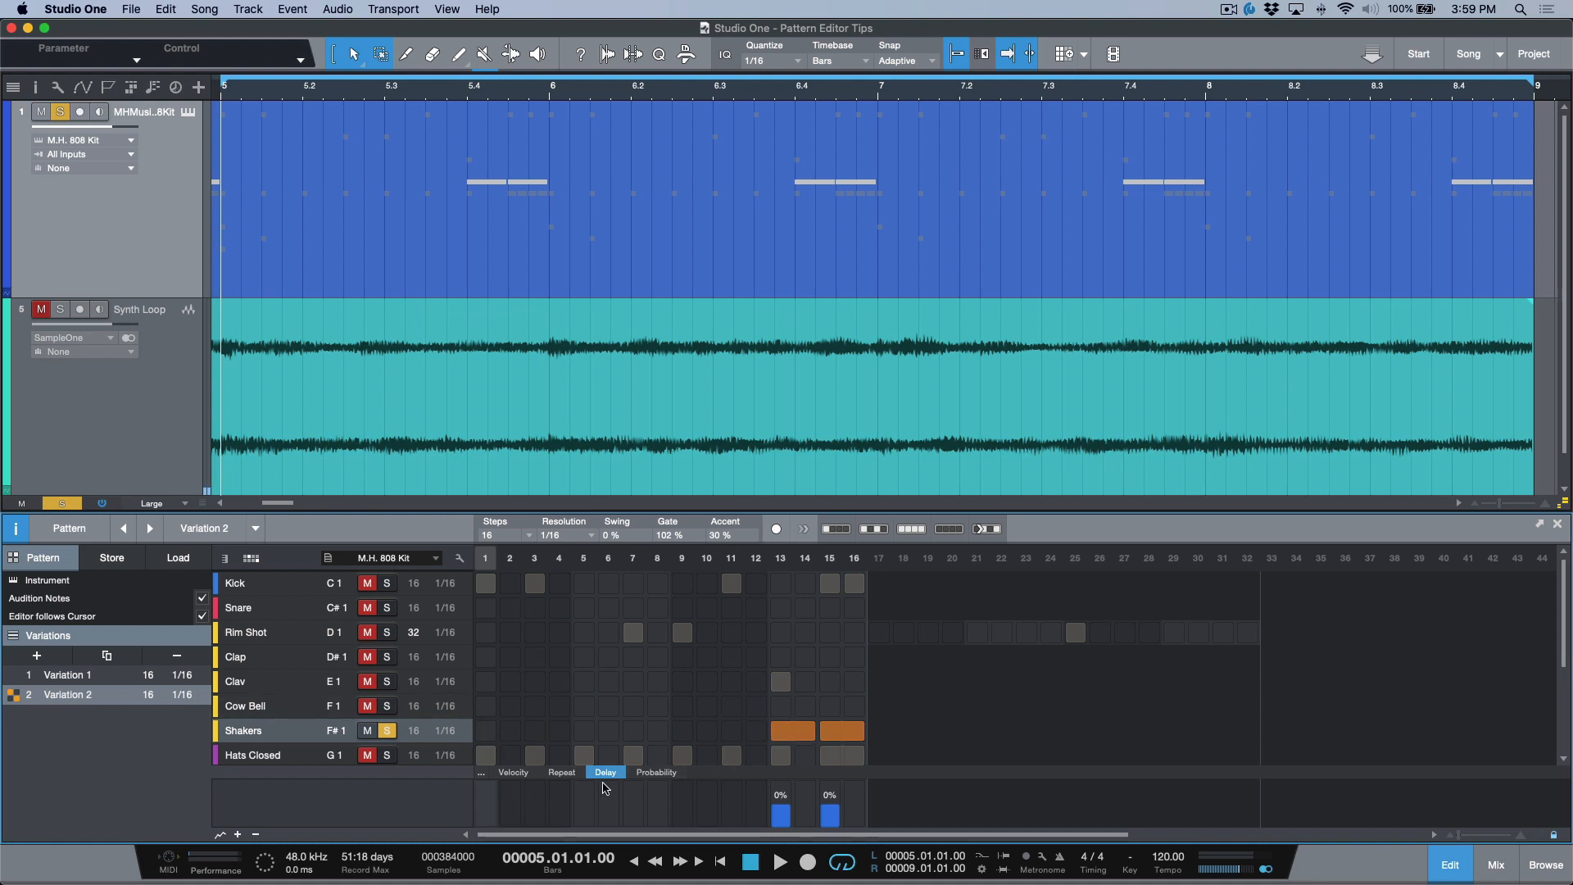
# Step: Show Repeat values, remove the second shaker hit, and stretch step 13 across steps 13–16
pyautogui.click(562, 772)
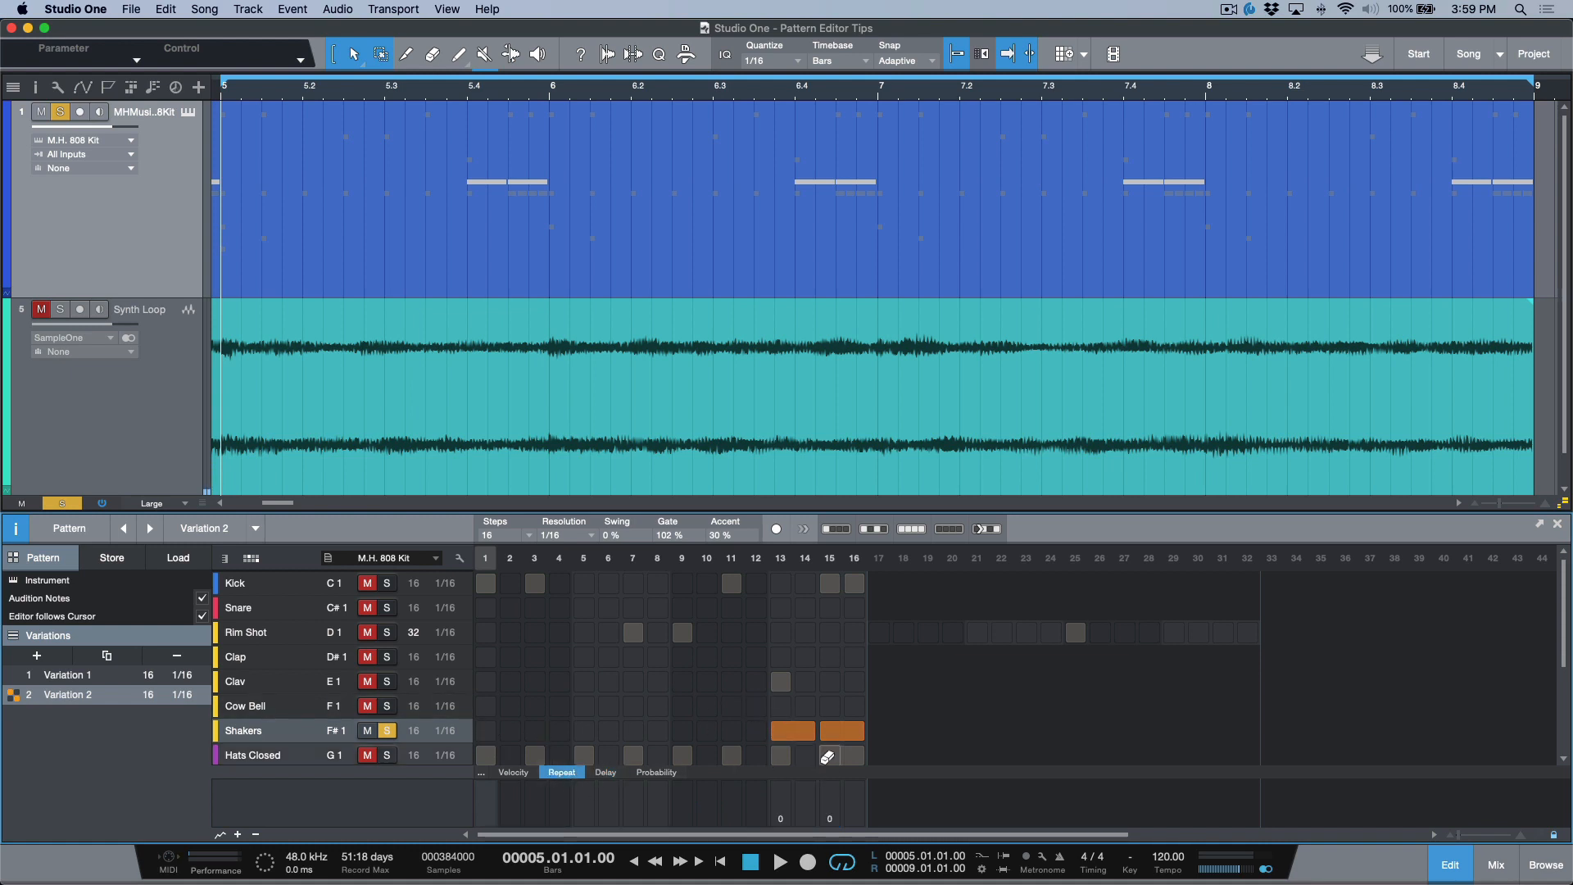
pyautogui.click(843, 729)
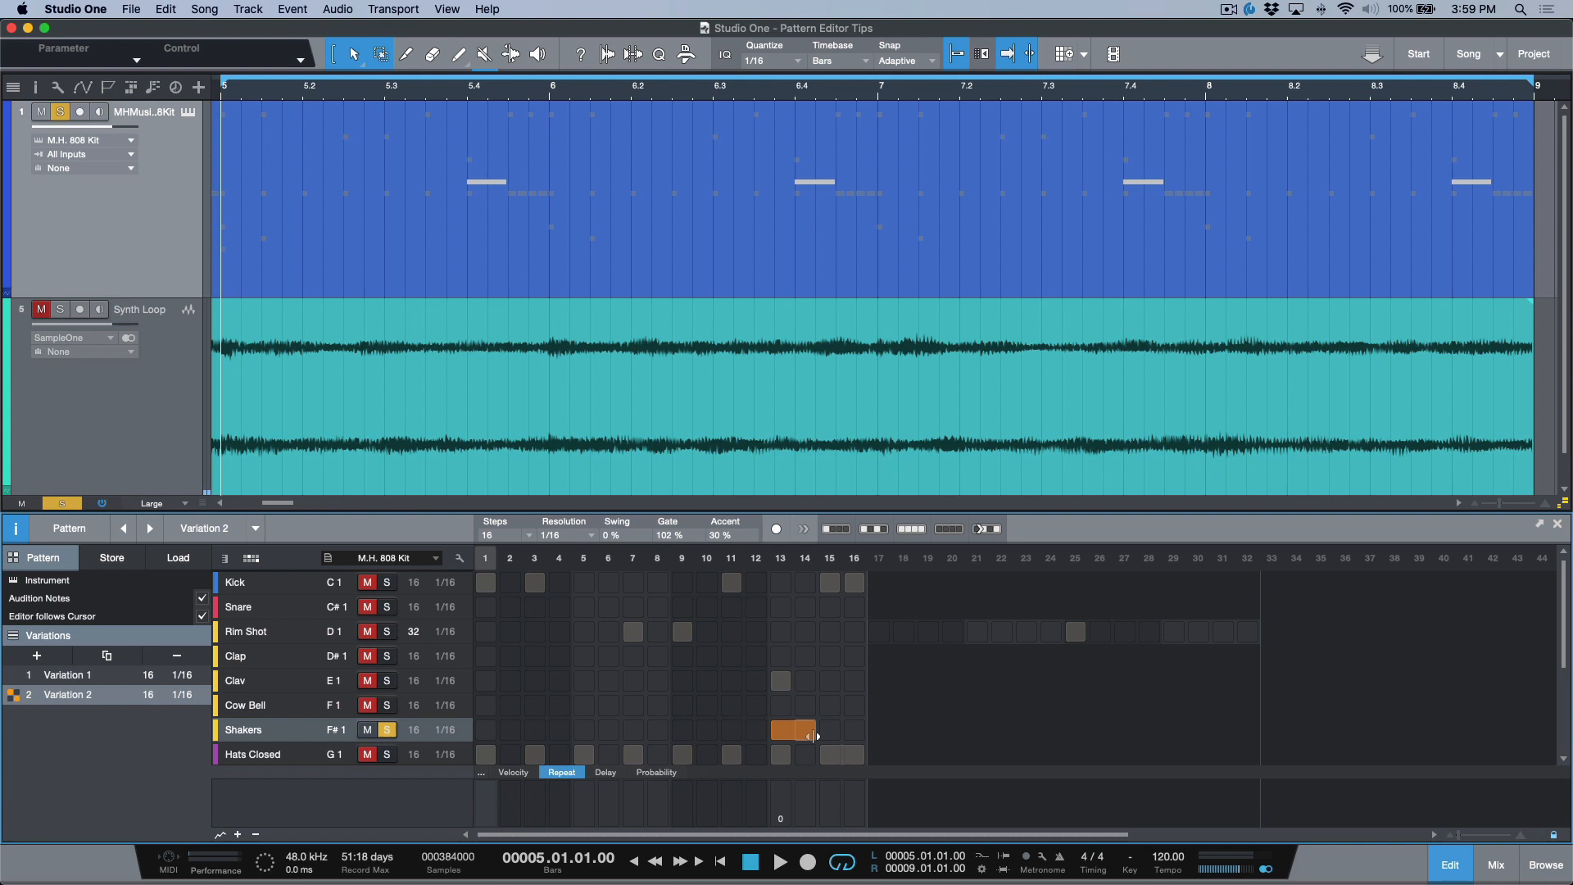
pyautogui.moveTo(795, 729); pyautogui.dragTo(857, 729)
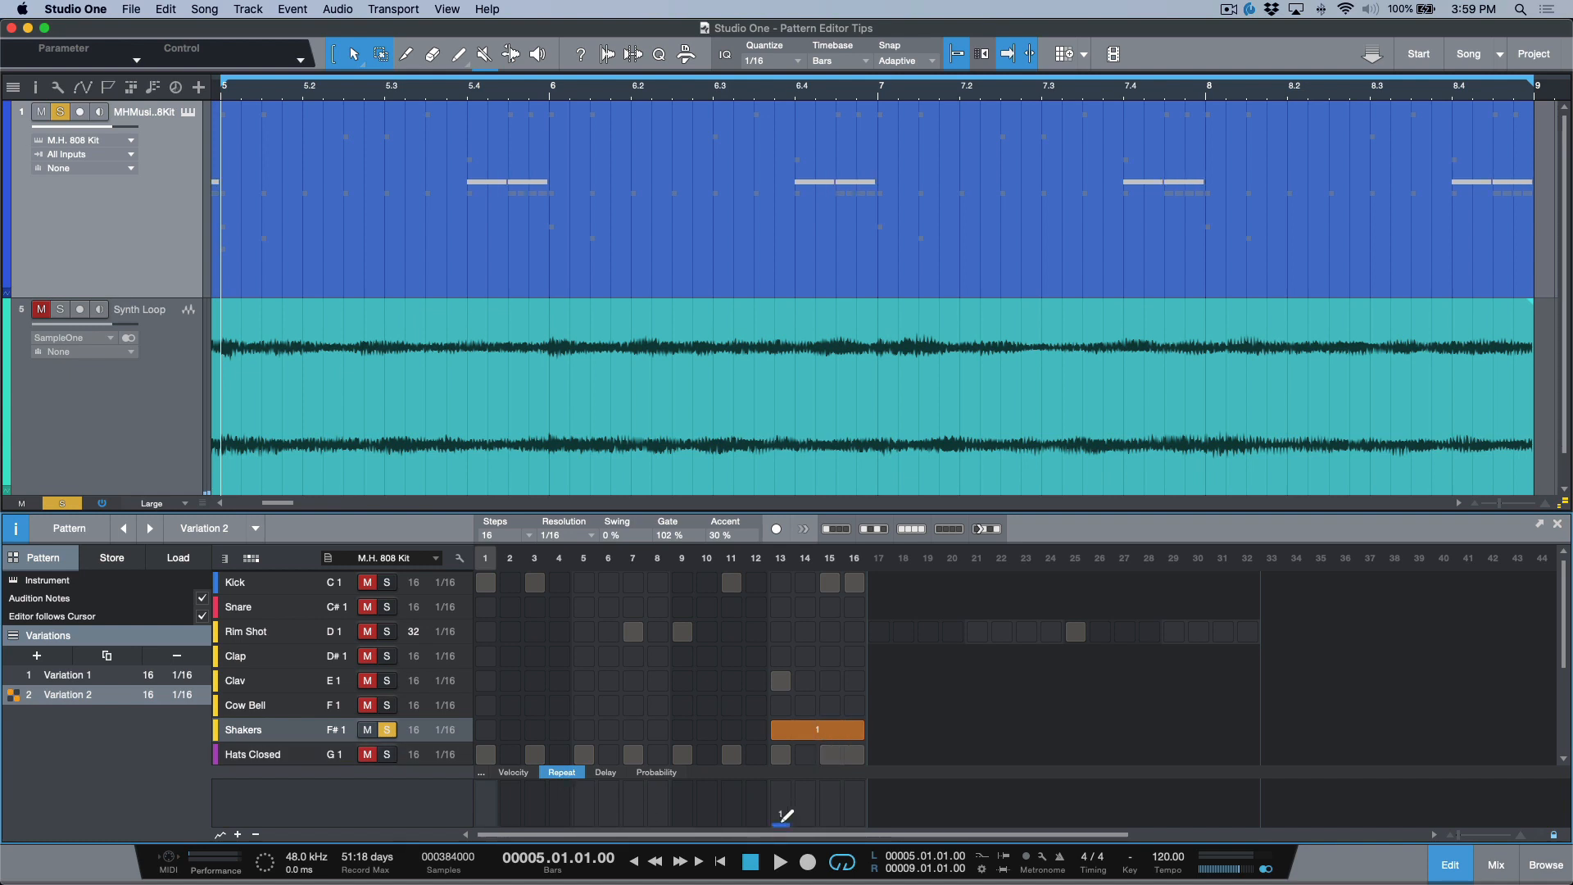
pyautogui.moveTo(540, 208)
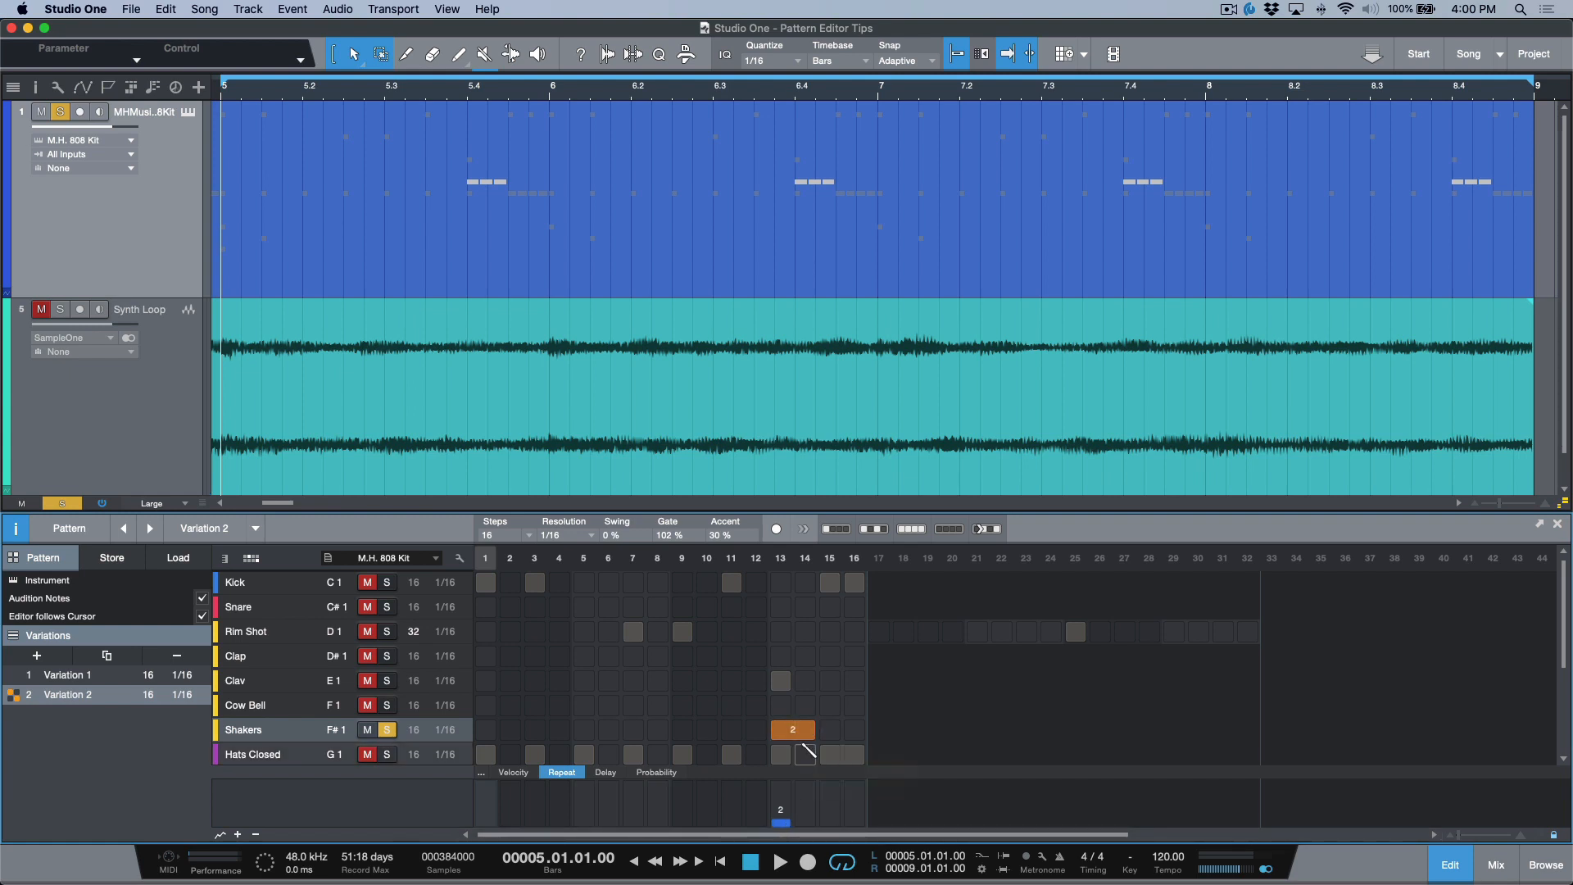
pyautogui.moveTo(808, 729)
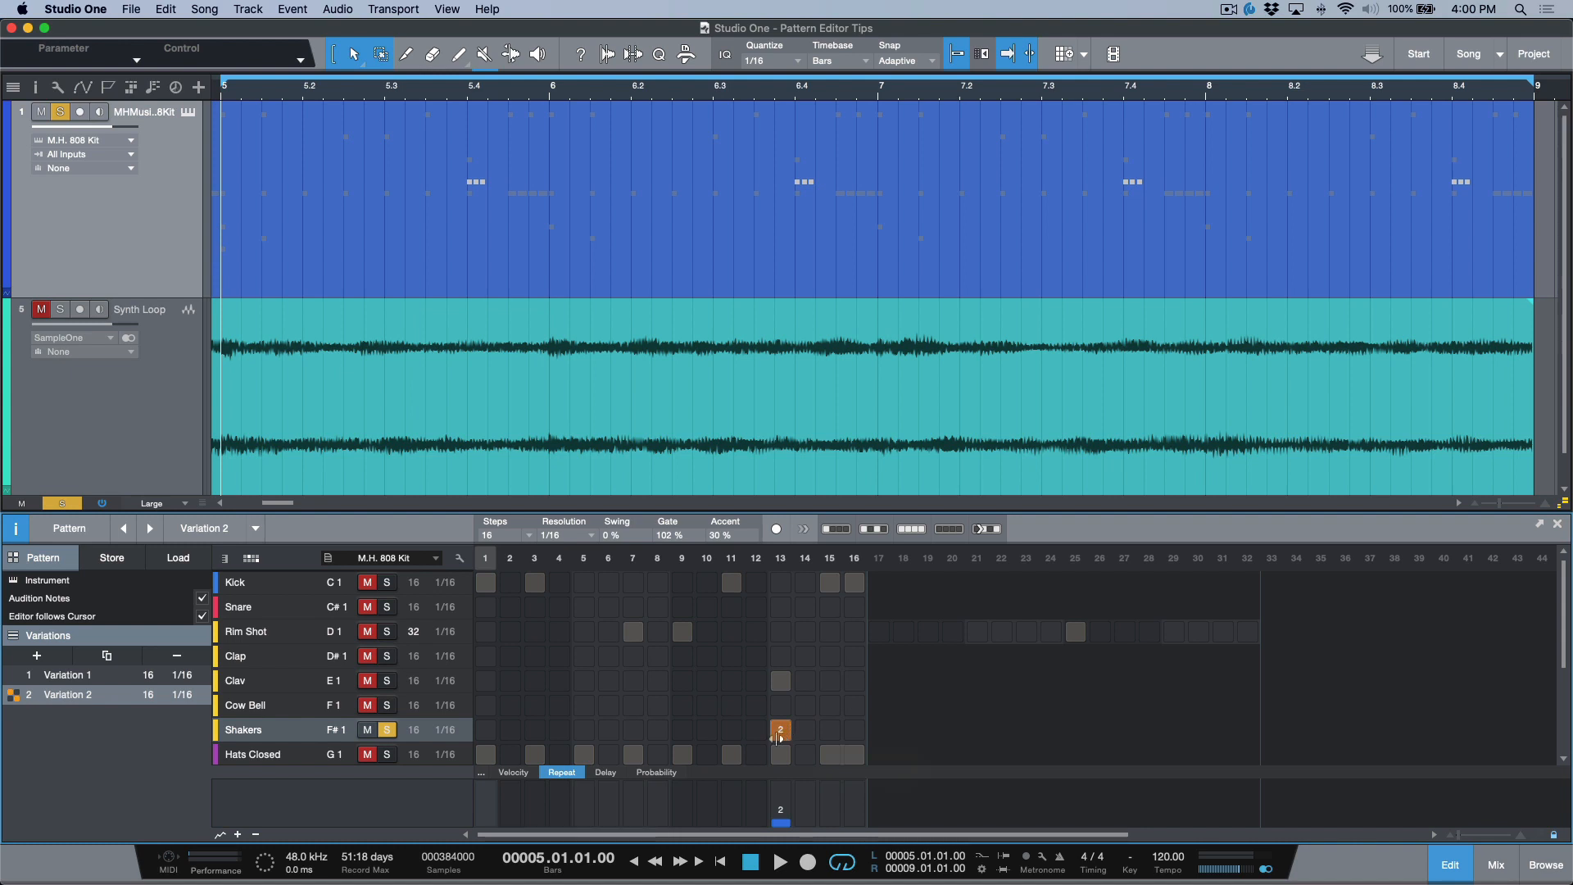
pyautogui.moveTo(779, 729)
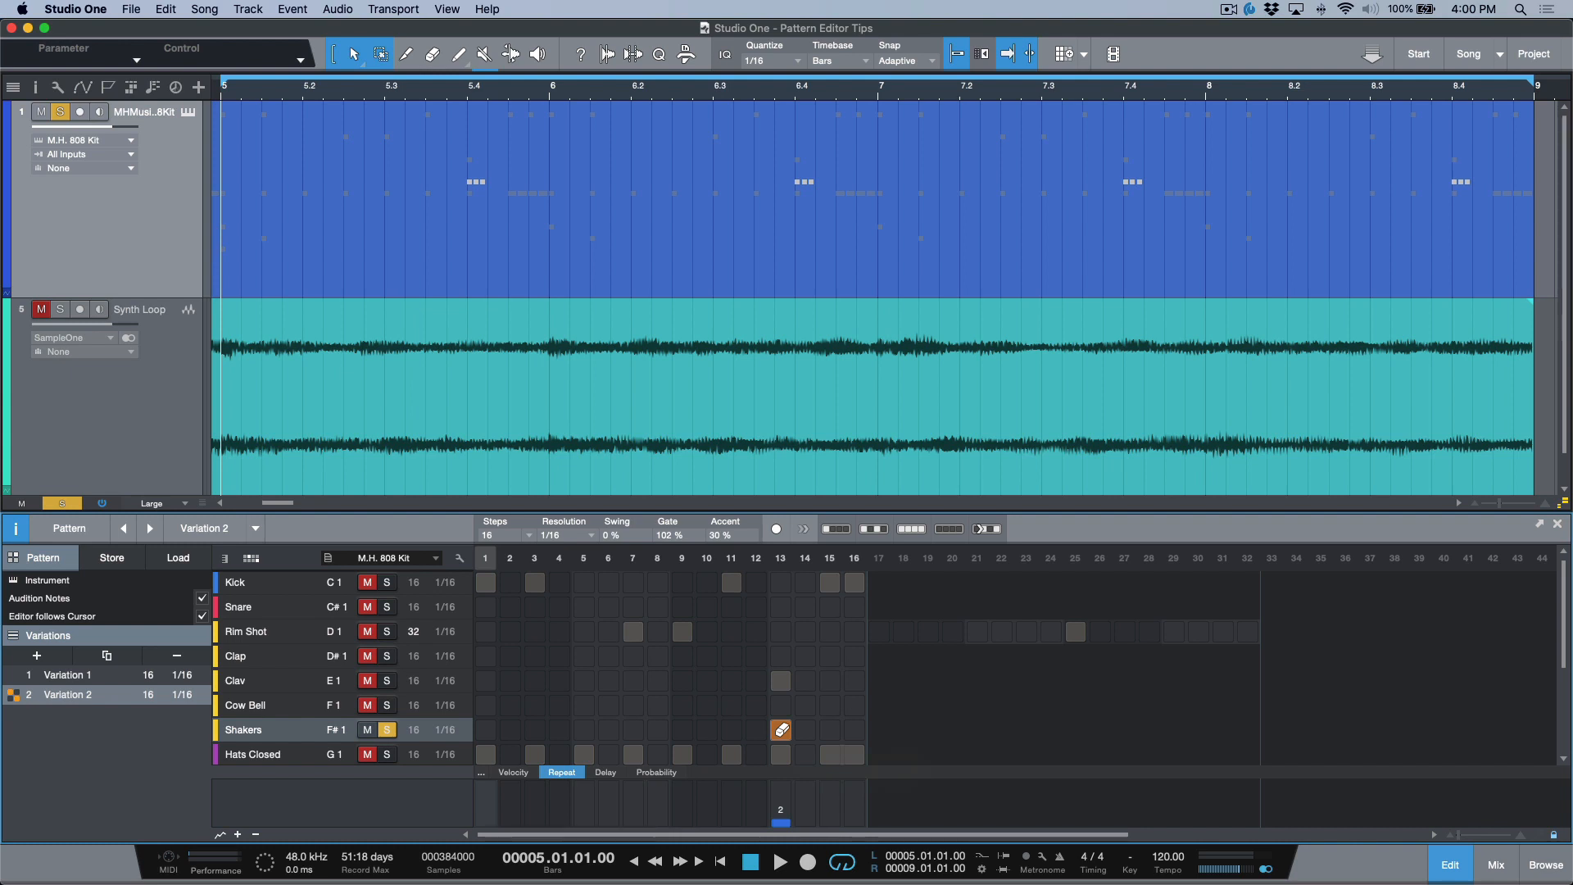
pyautogui.click(780, 729)
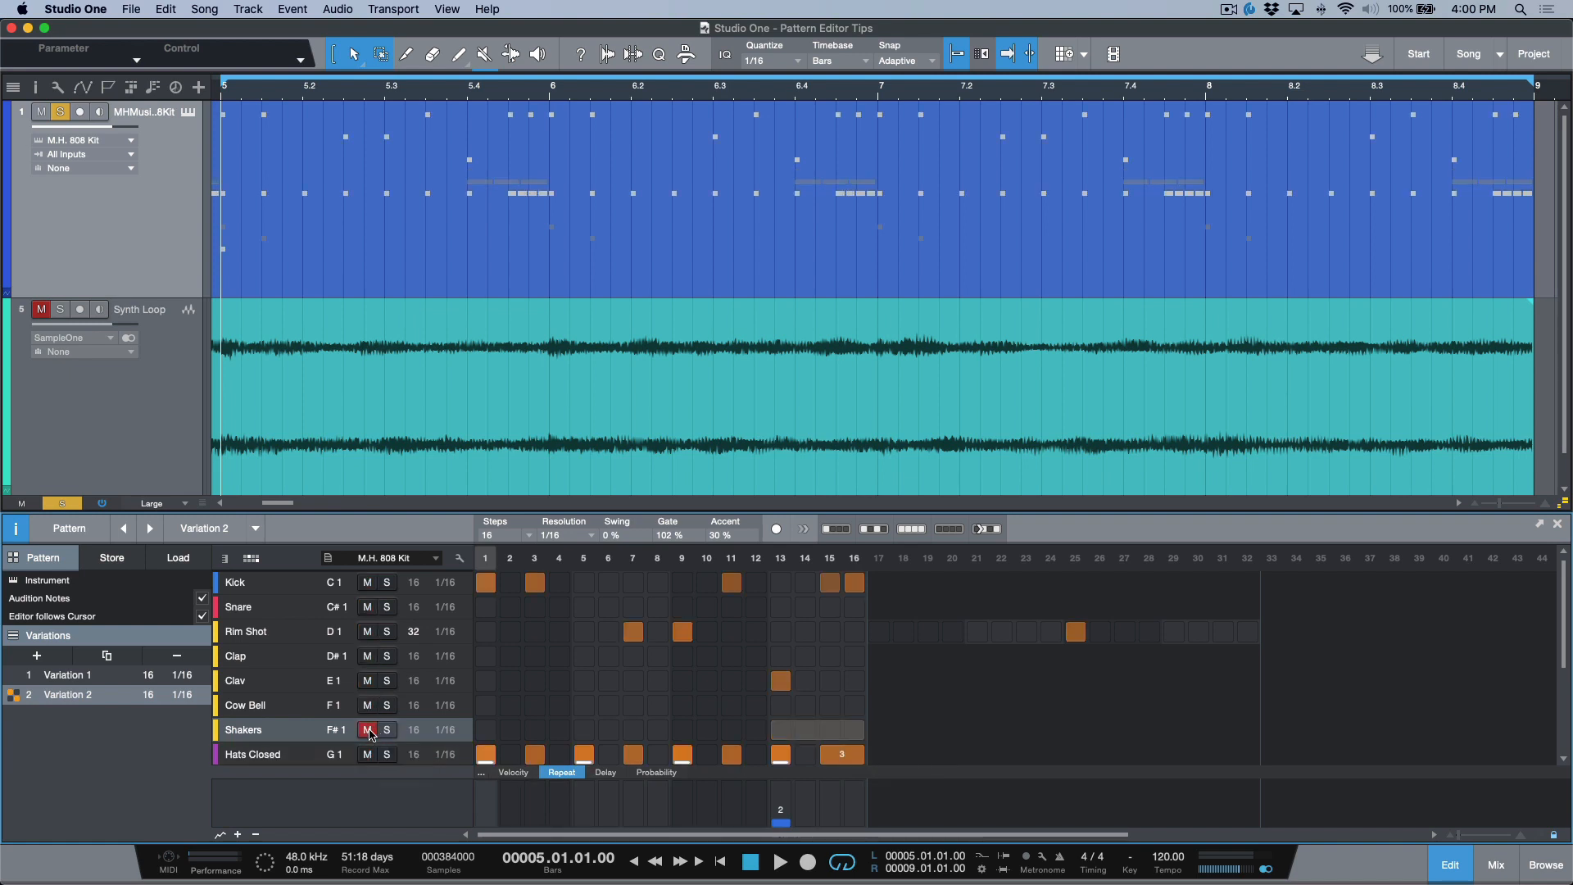
# Step: Scroll the drum lane list down to the Hats Closed row
pyautogui.scroll(-3)
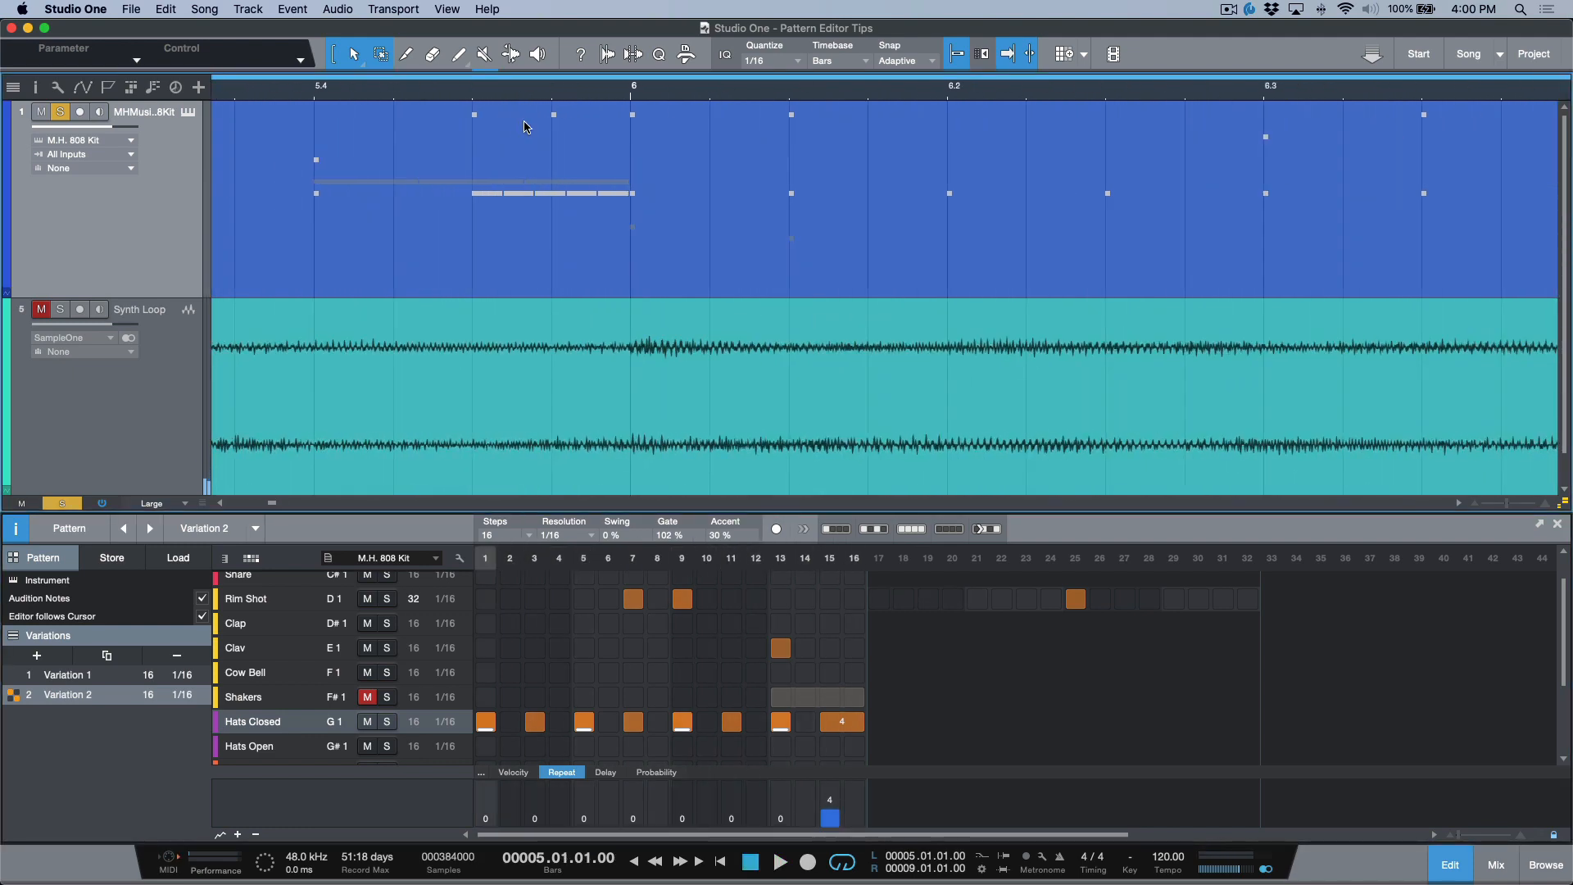
pyautogui.moveTo(960, 718)
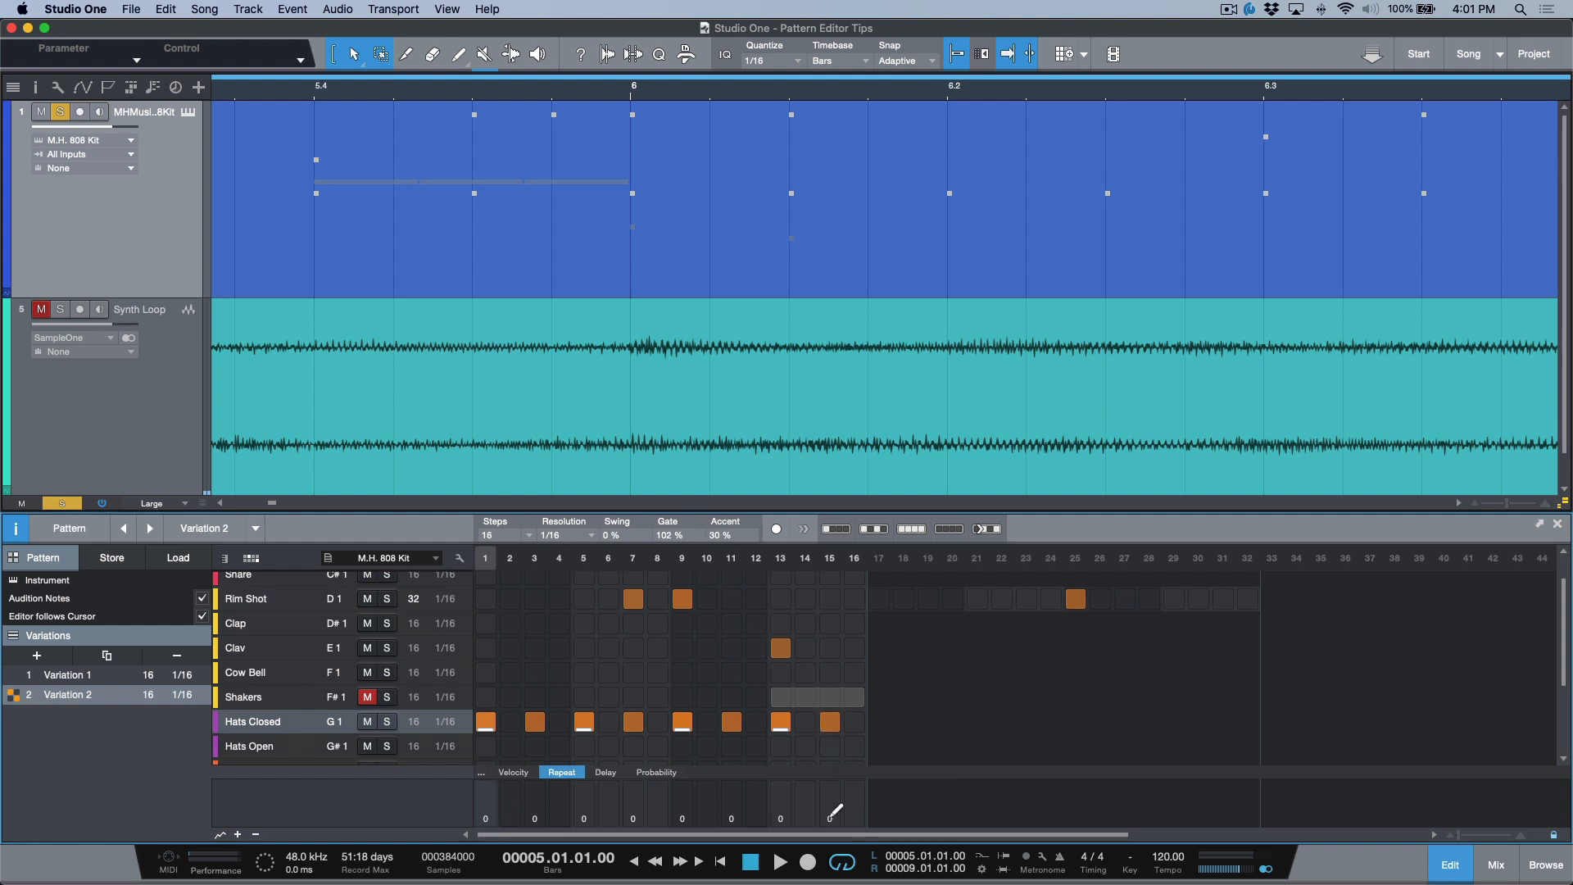
# Step: Lengthen the step-15 Hats Closed hit over step 16 with 3 repeats
pyautogui.click(828, 721)
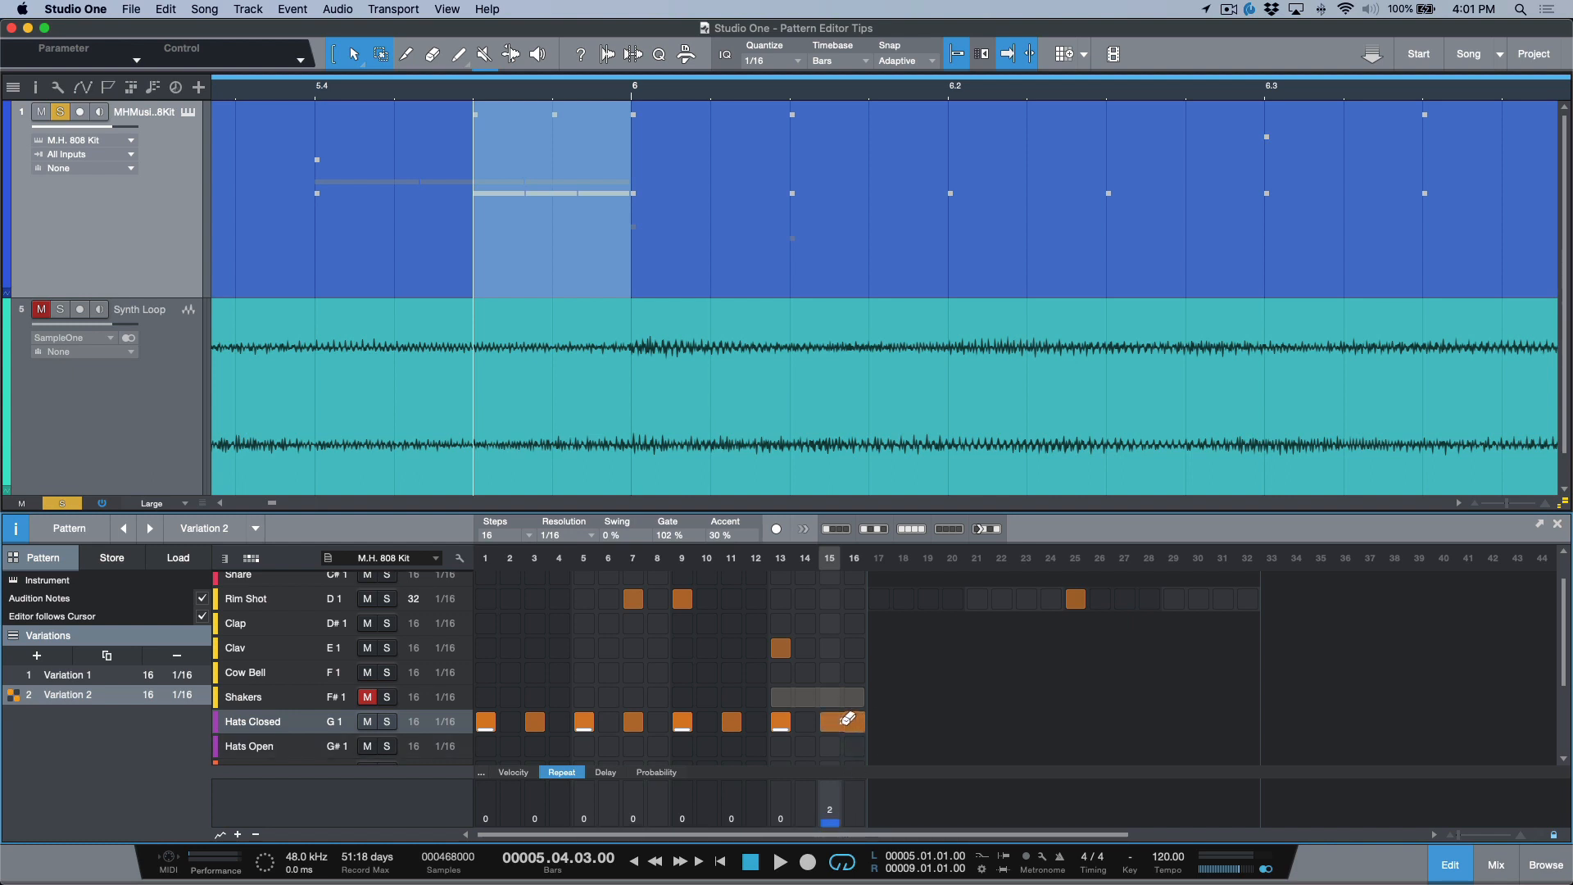
pyautogui.click(841, 721)
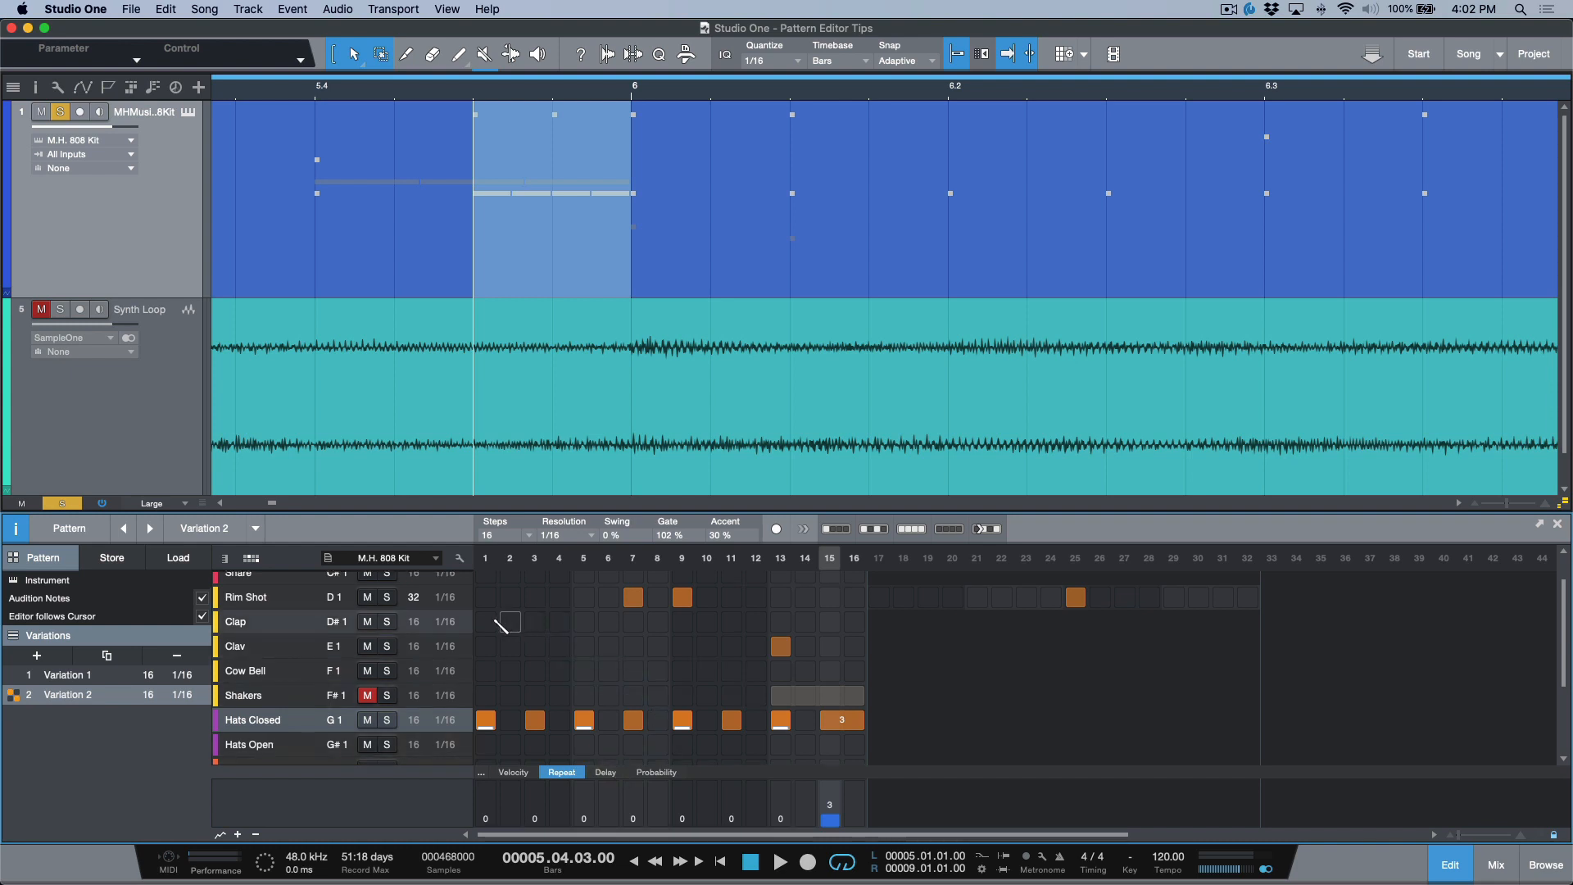
# Step: Paint Clap on all 16 steps at velocity 76, show velocities, and set accent to 22%
pyautogui.moveTo(484, 621); pyautogui.dragTo(853, 621)
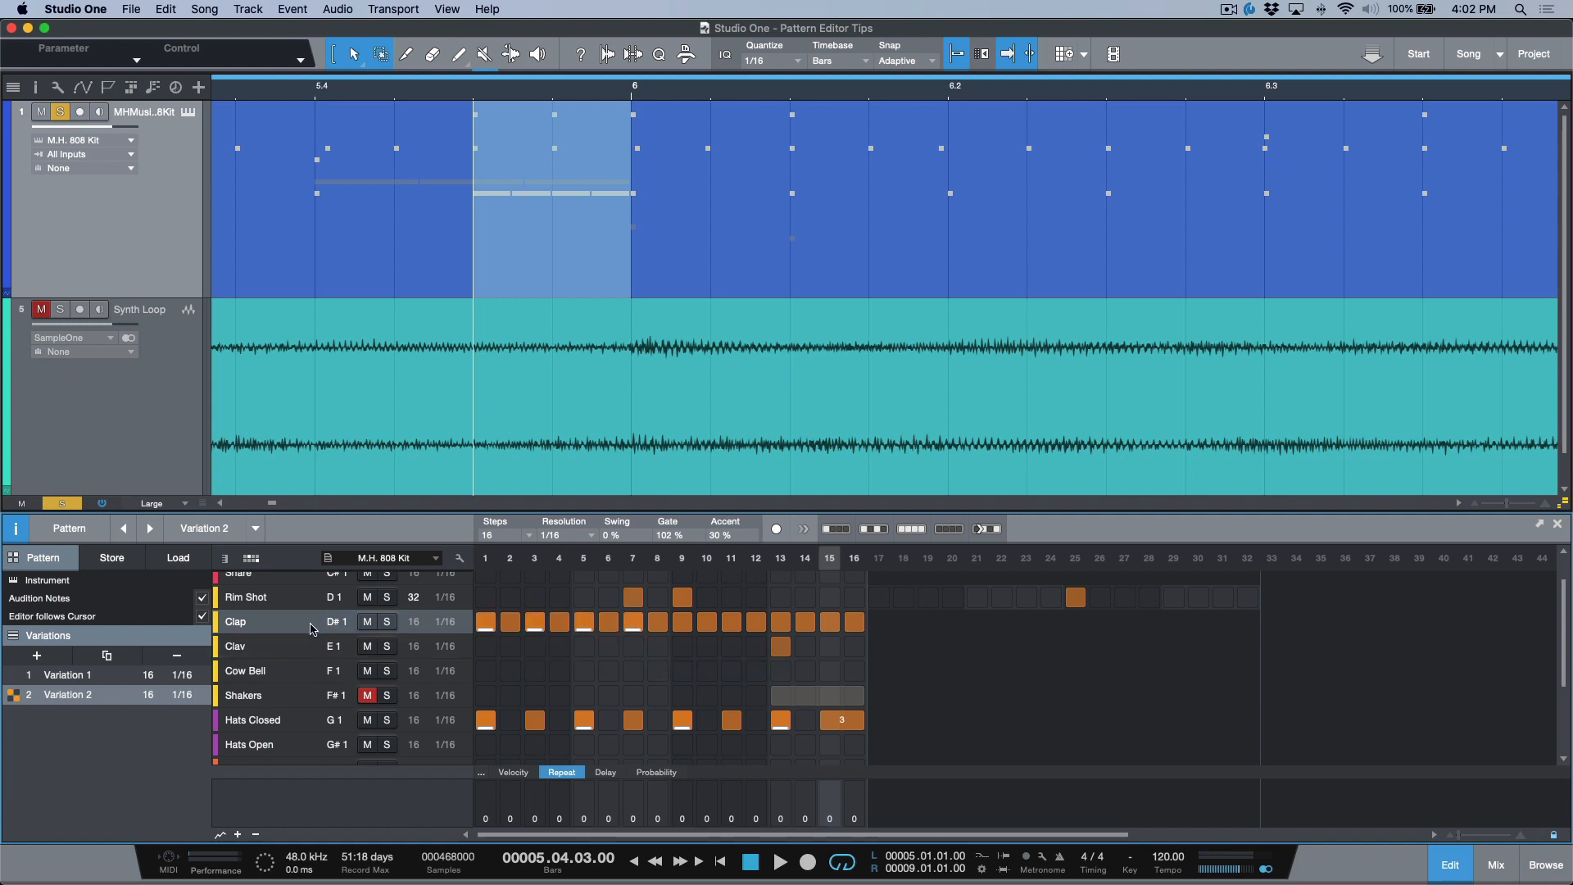
pyautogui.moveTo(531, 770)
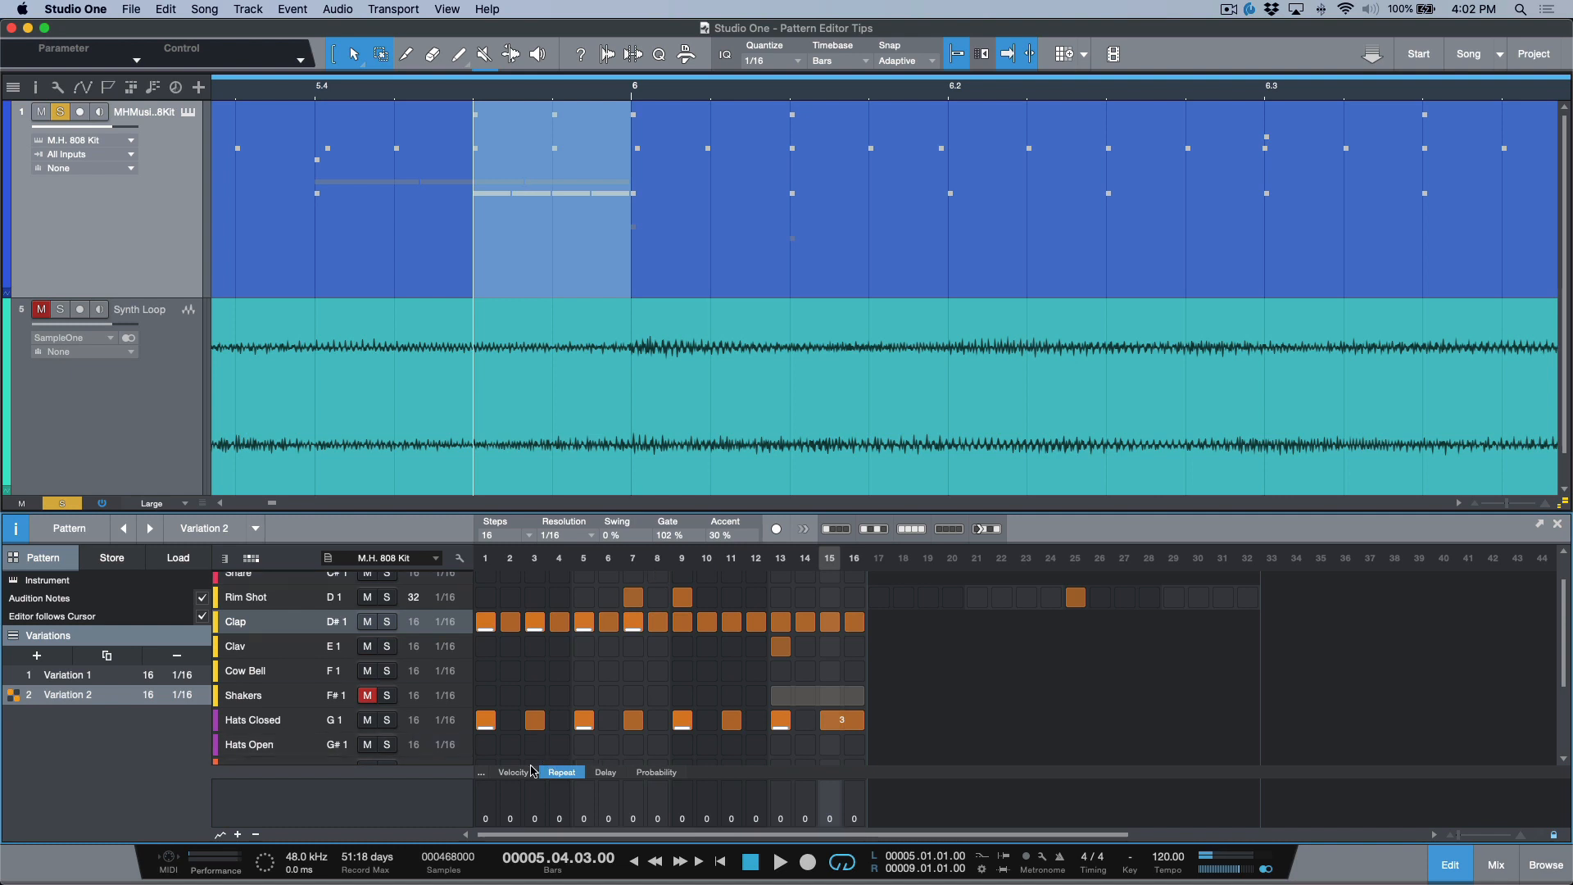
pyautogui.click(513, 772)
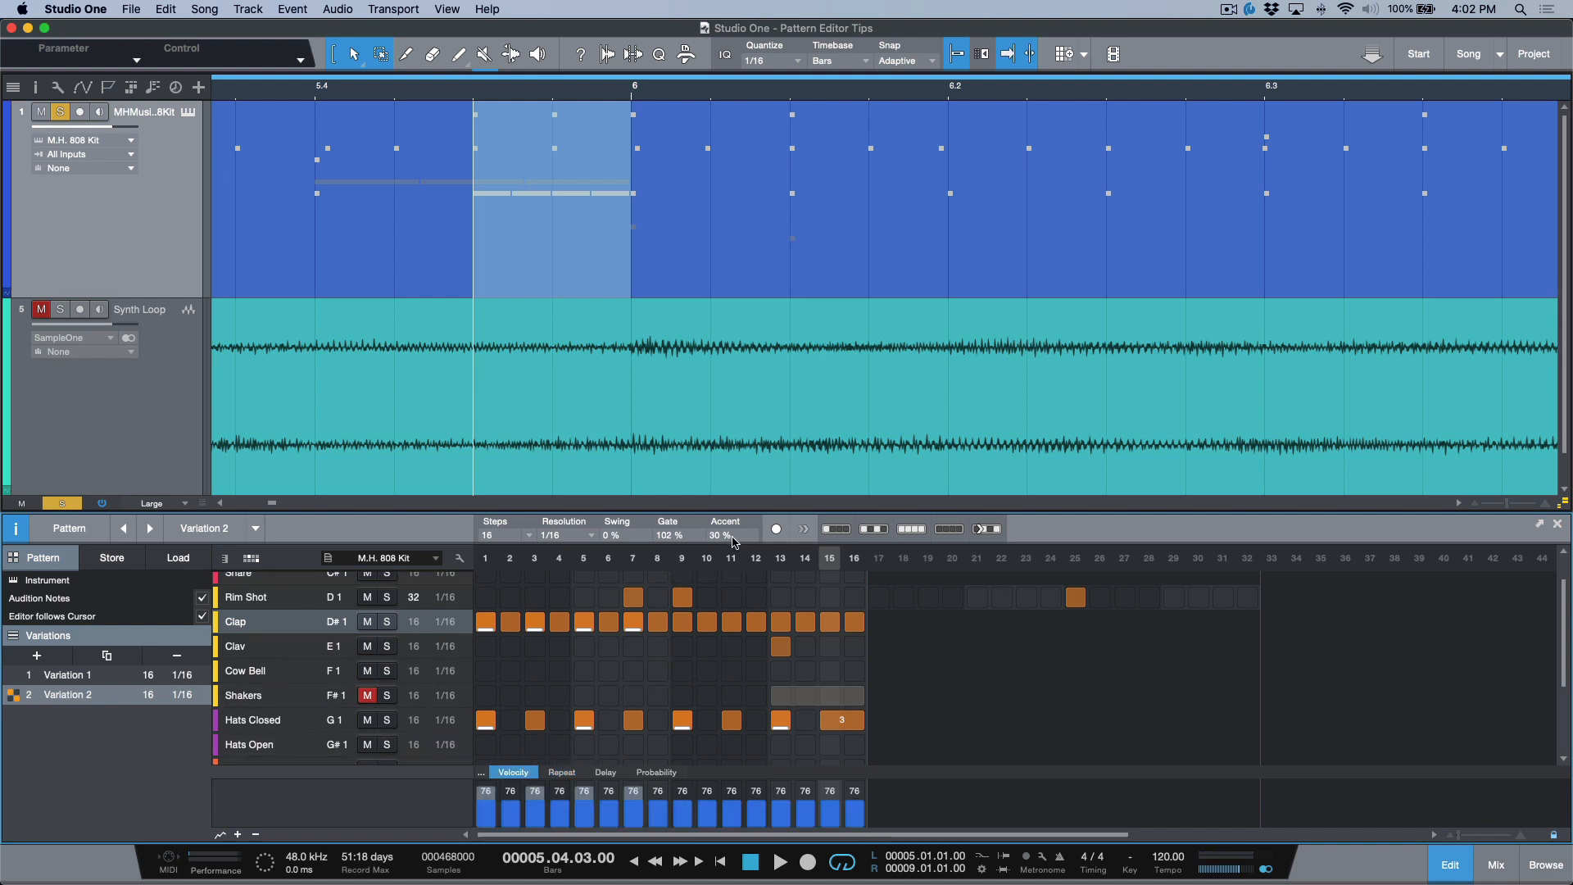
pyautogui.moveTo(718, 535); pyautogui.dragTo(718, 543)
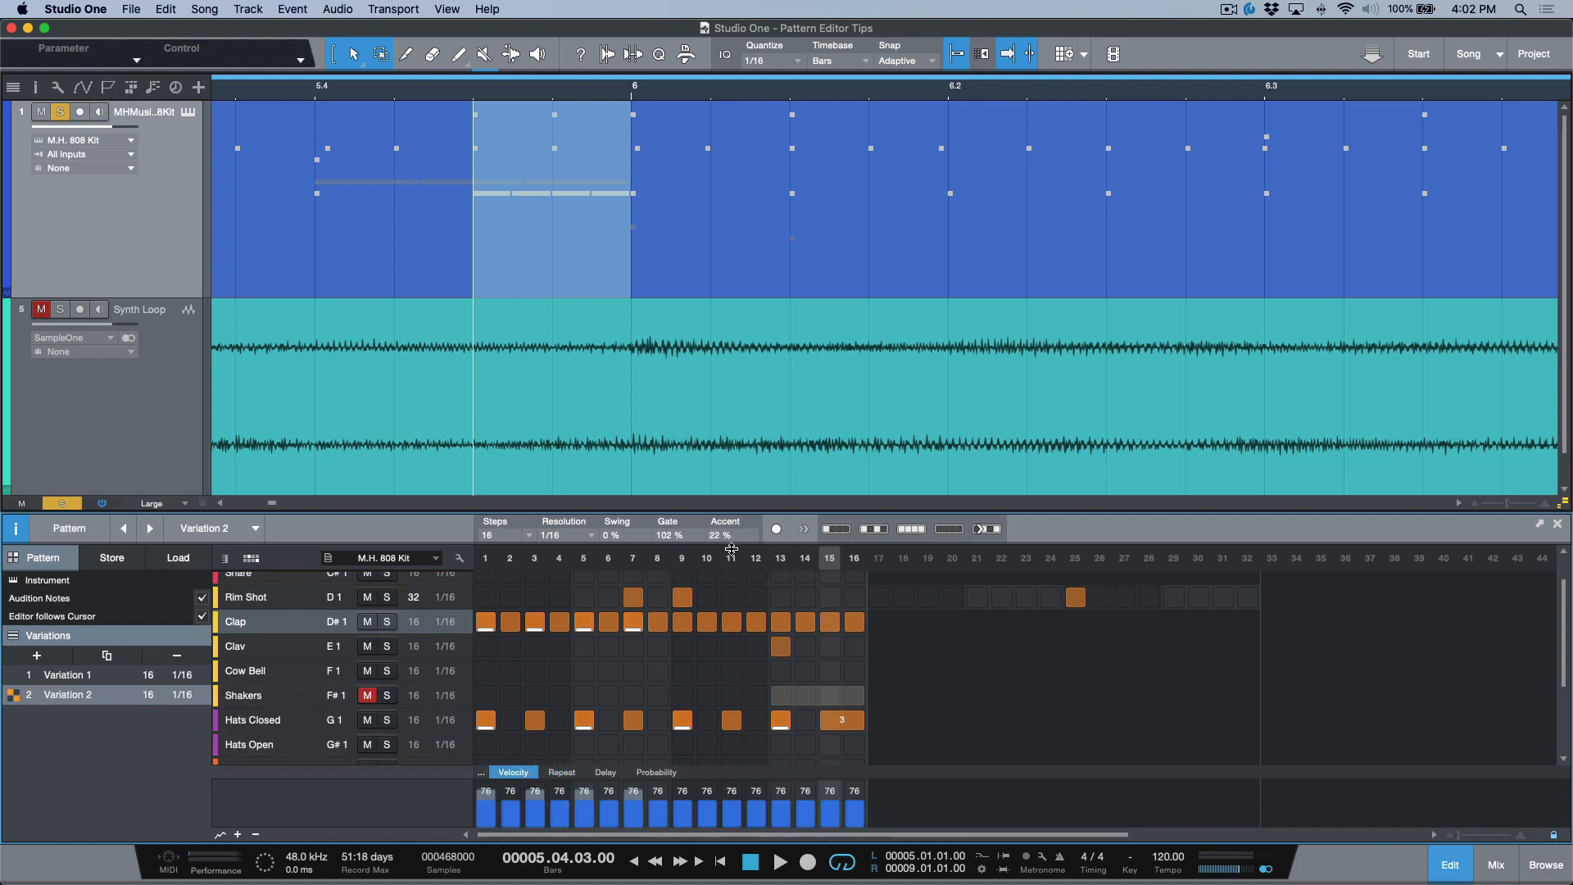